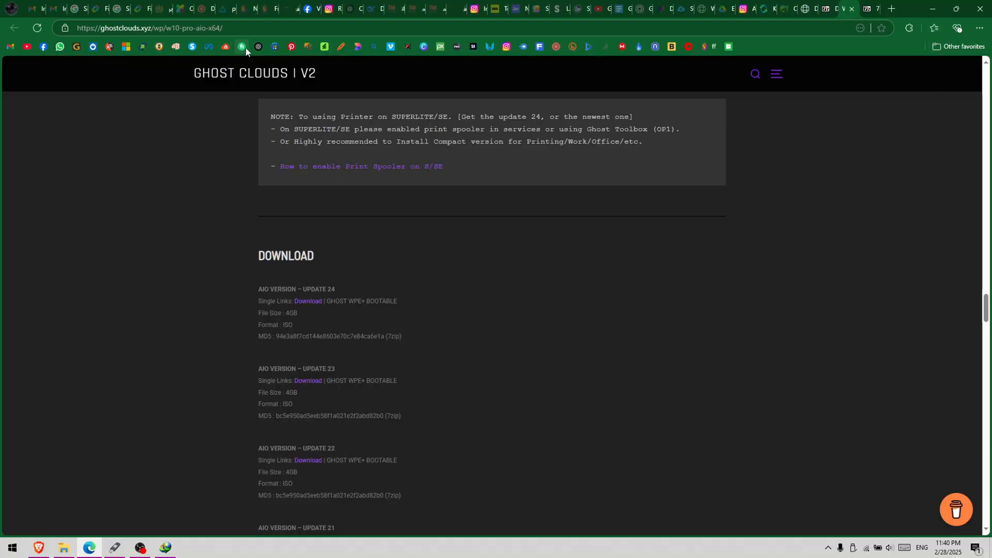
# Step: On Ghost Clouds, highlight 'UPDATE 24' and follow its Download link to the mirror list
pyautogui.click(158, 28)
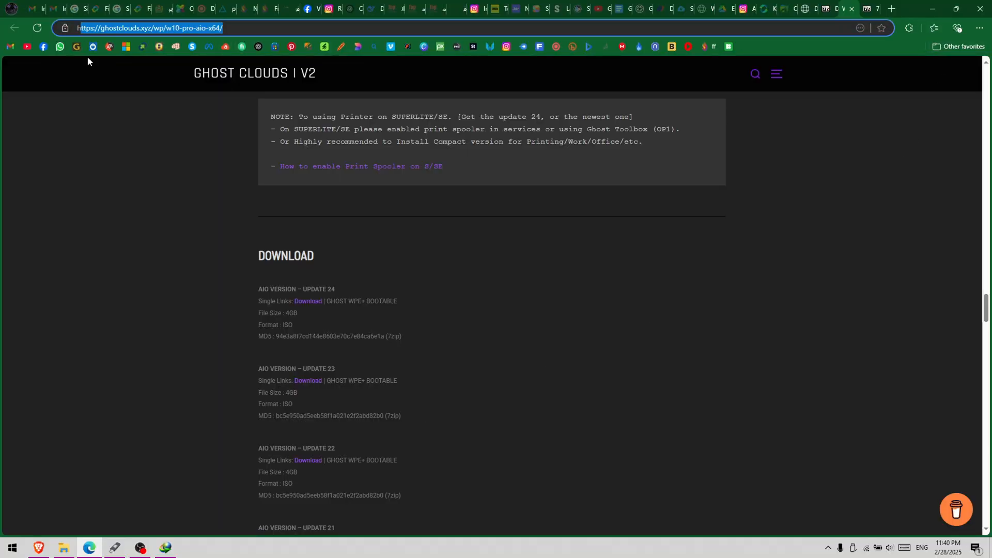
pyautogui.scroll(-3)
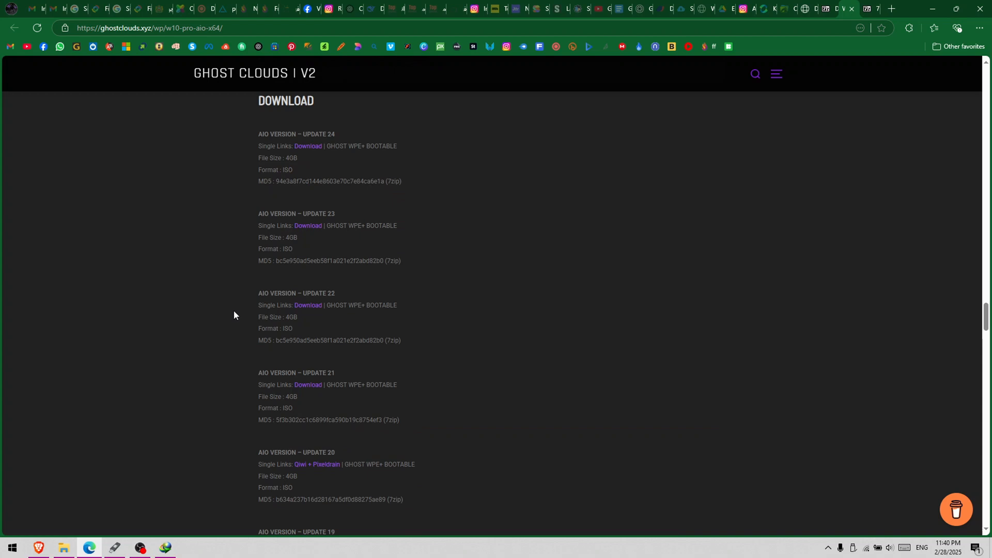
pyautogui.scroll(3)
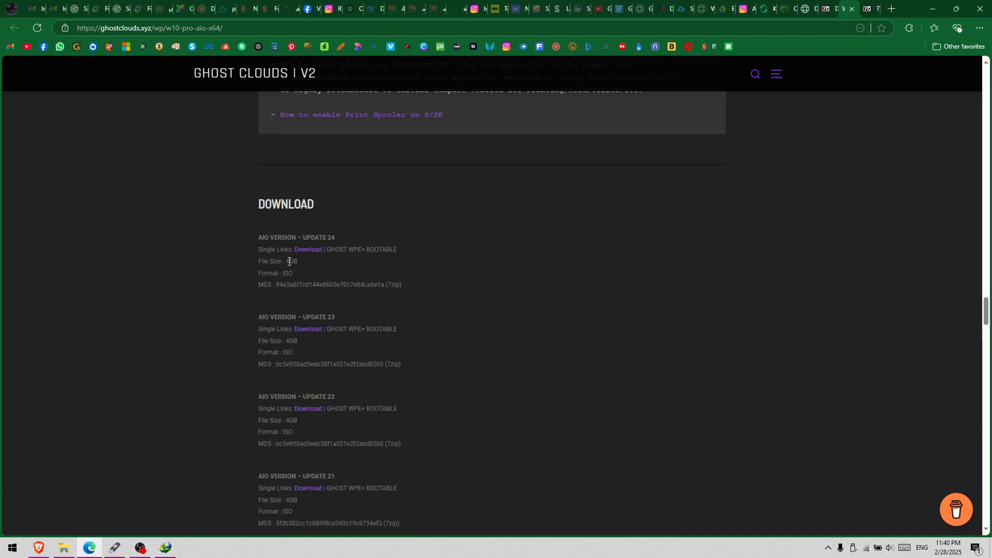
pyautogui.doubleClick(315, 237)
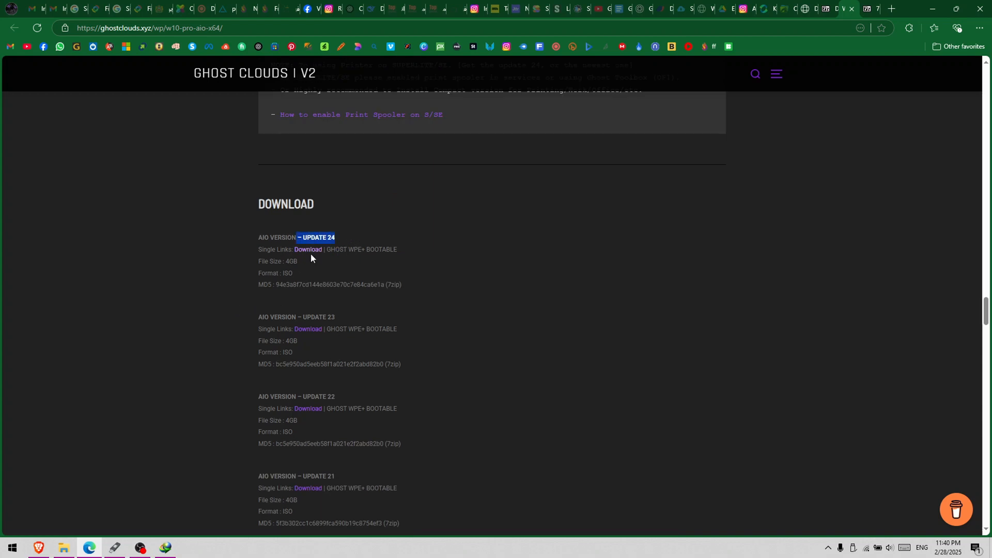
pyautogui.click(308, 249)
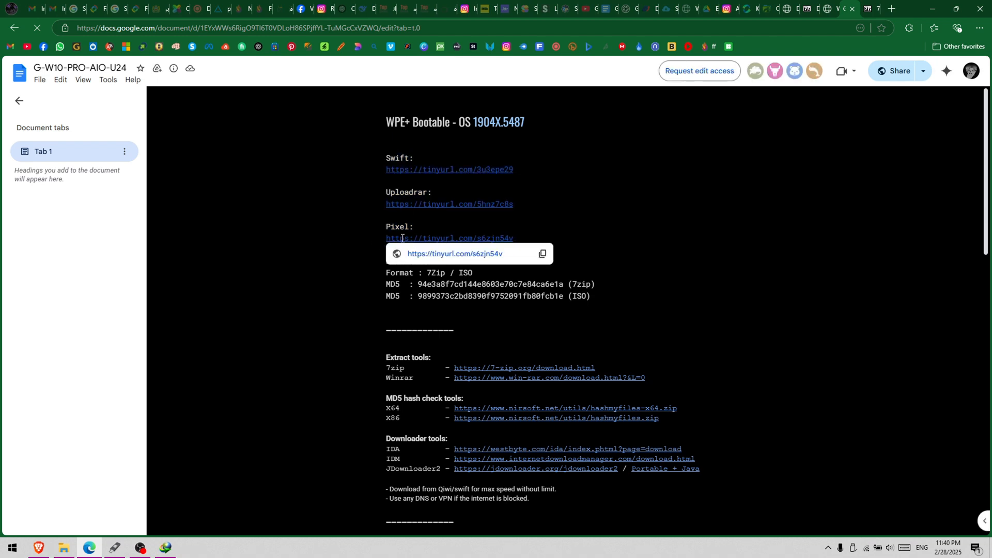
# Step: Open the tinyurl link under 'Pixel:' through its link preview
pyautogui.click(586, 232)
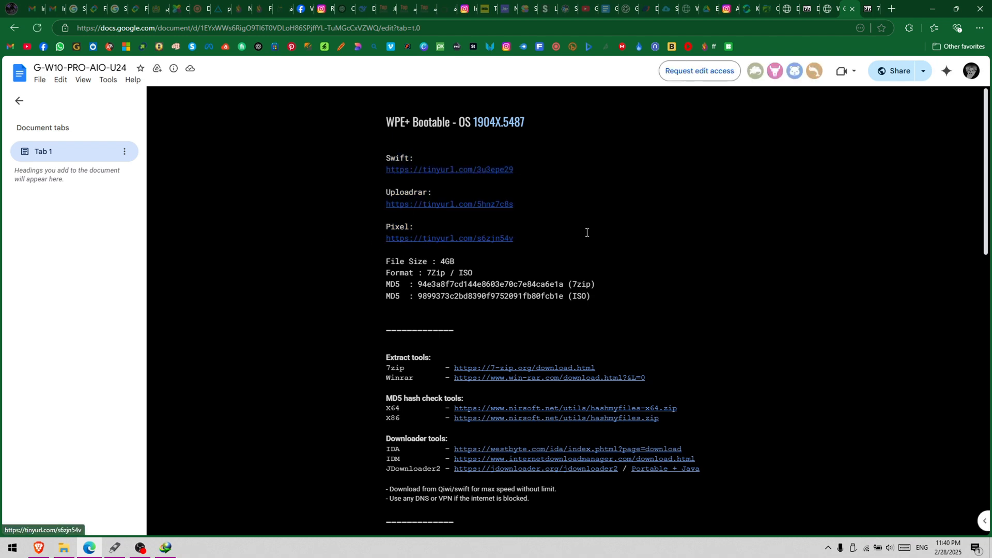
pyautogui.click(449, 237)
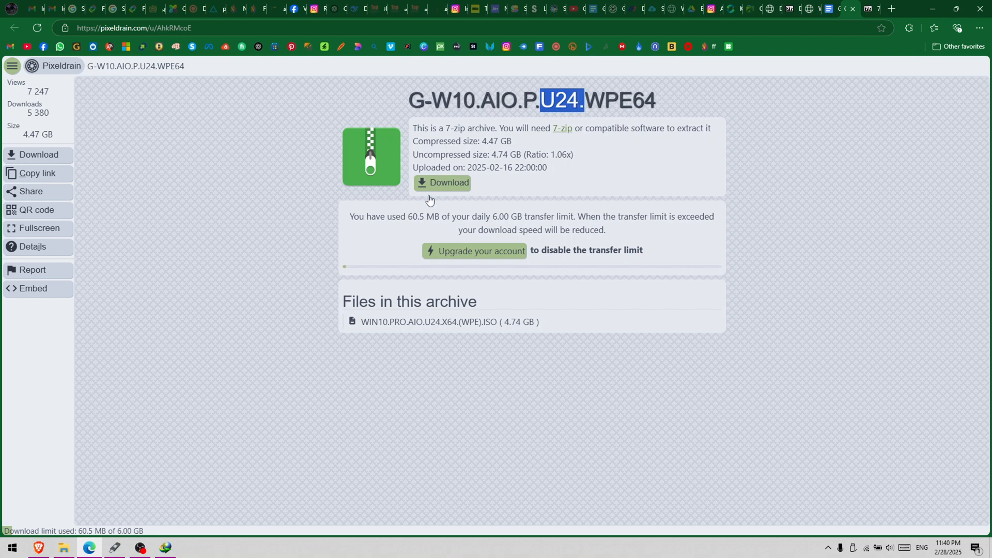
pyautogui.moveTo(323, 250)
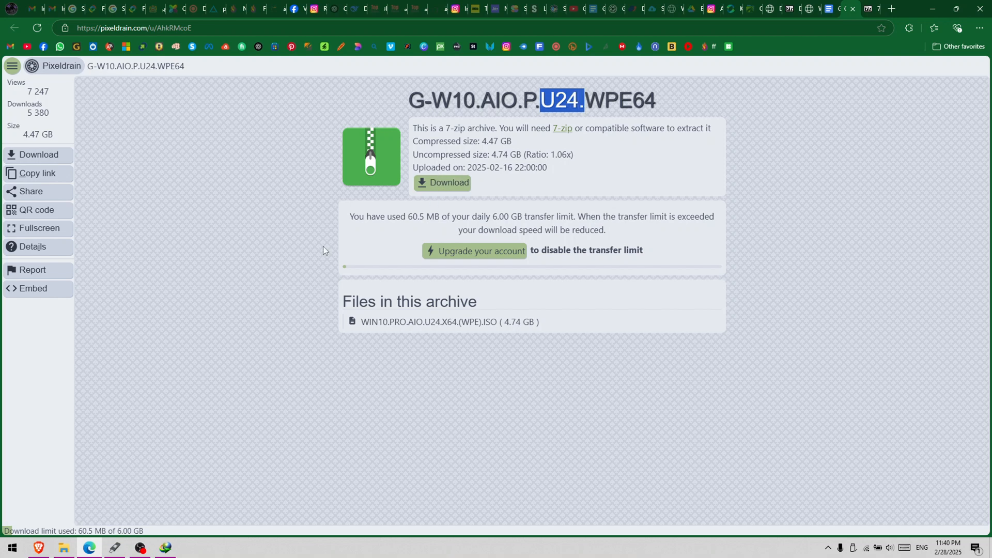
# Step: Download G-W10.AIO.P.U24.WPE64 from Pixeldrain, dismiss the download prompt, and open a new tab
pyautogui.click(442, 182)
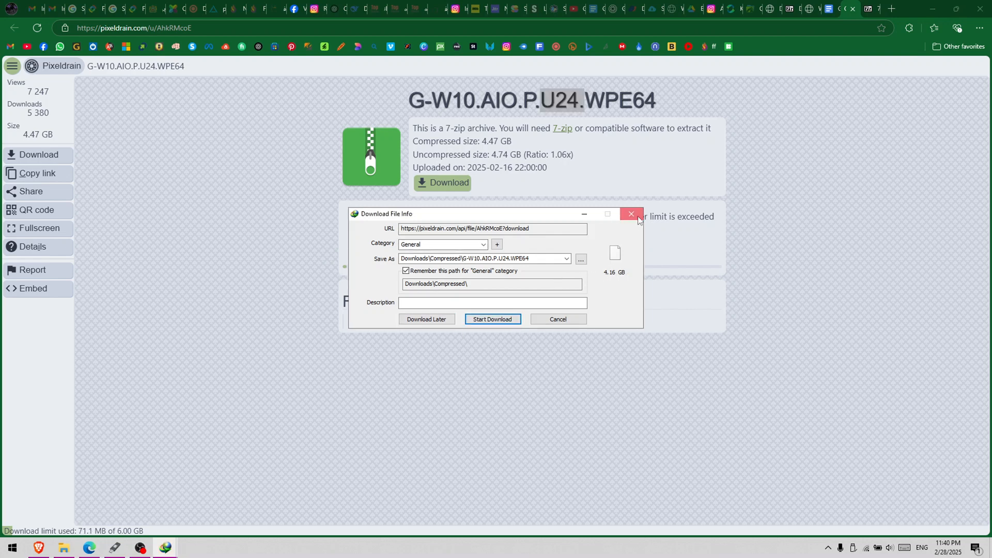
pyautogui.click(631, 214)
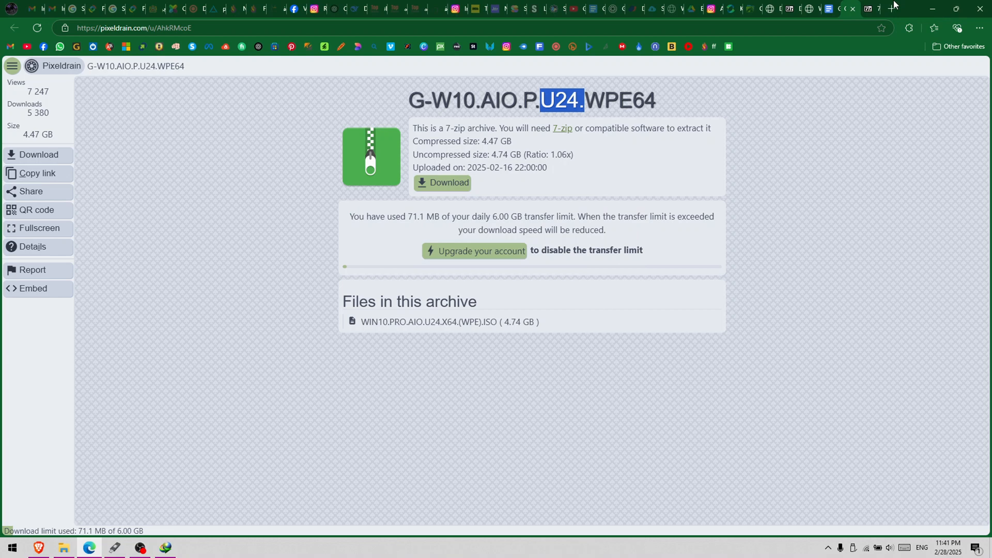
pyautogui.click(561, 128)
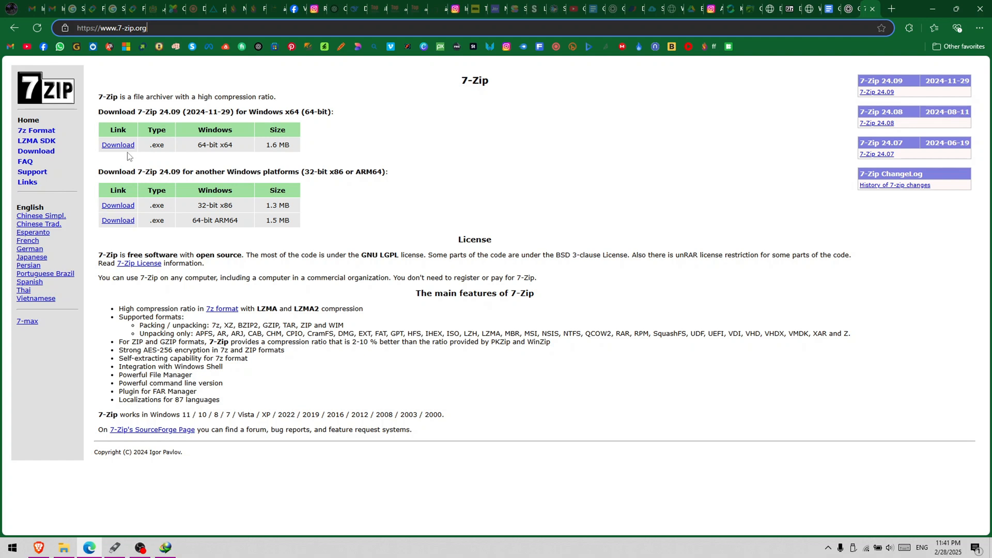
pyautogui.moveTo(293, 148)
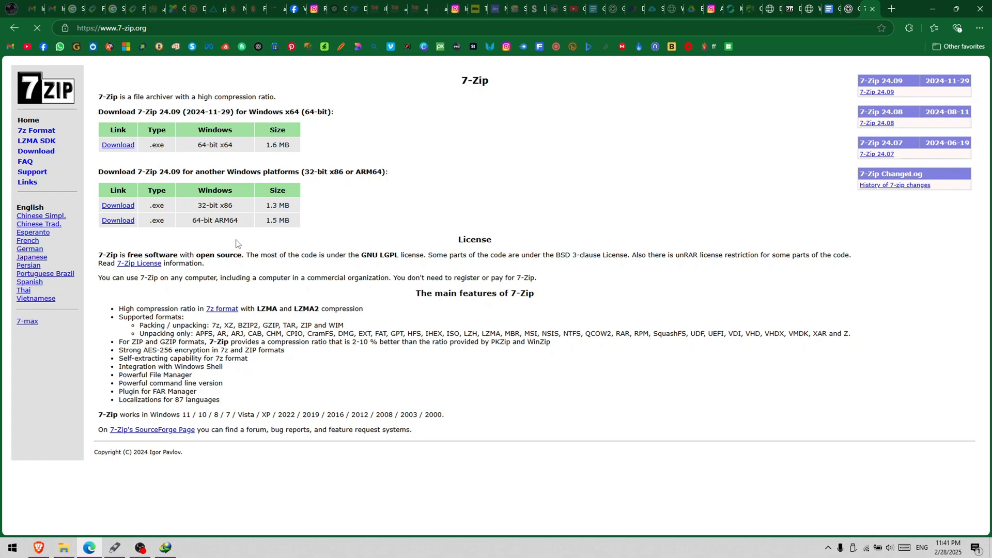
# Step: Download the 7-Zip 24.09 x64 installer and install it into the default folder
pyautogui.click(118, 144)
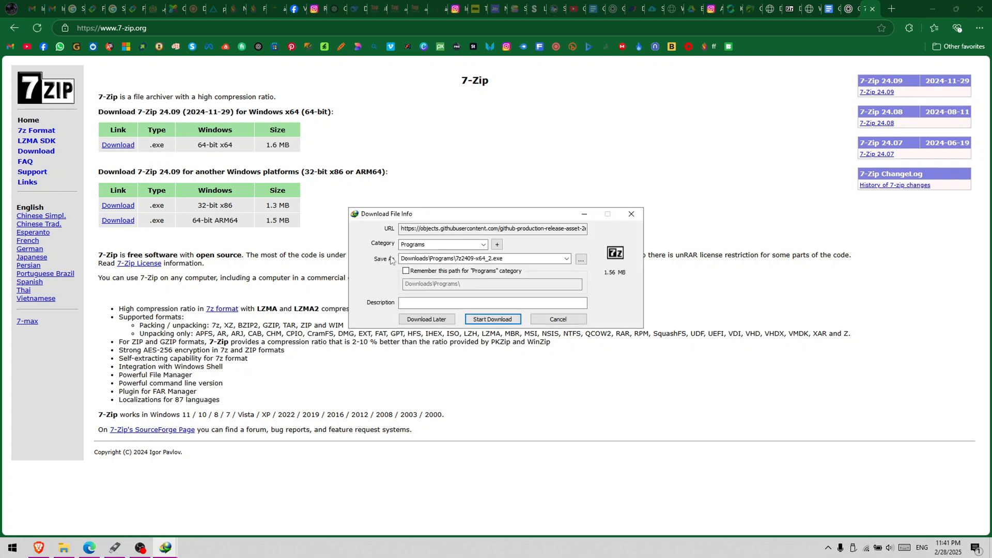
pyautogui.click(493, 319)
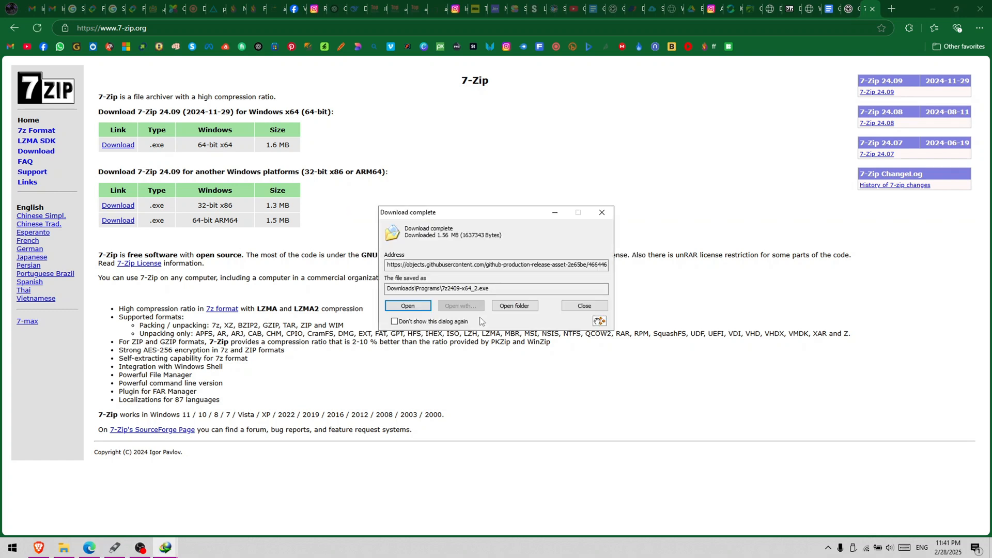
pyautogui.click(407, 305)
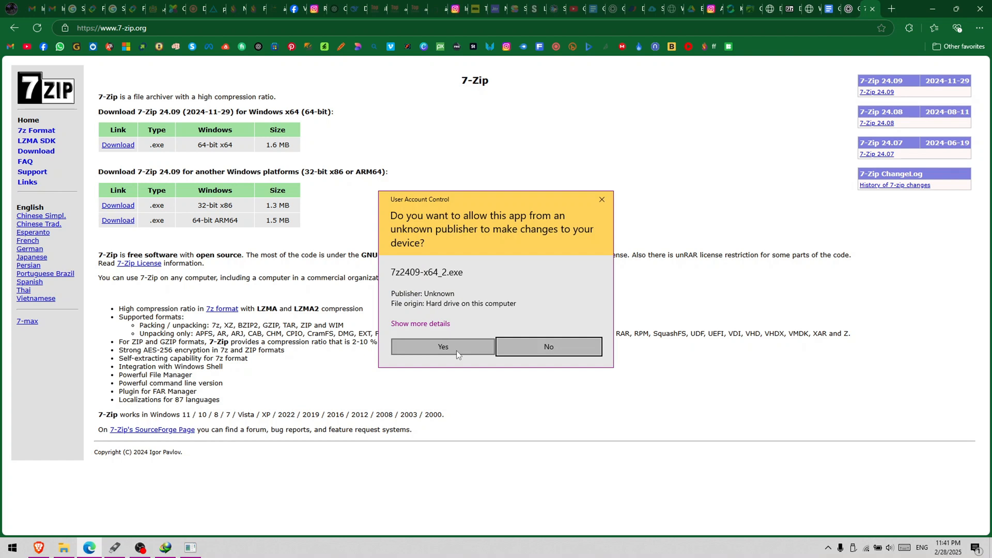
pyautogui.click(442, 347)
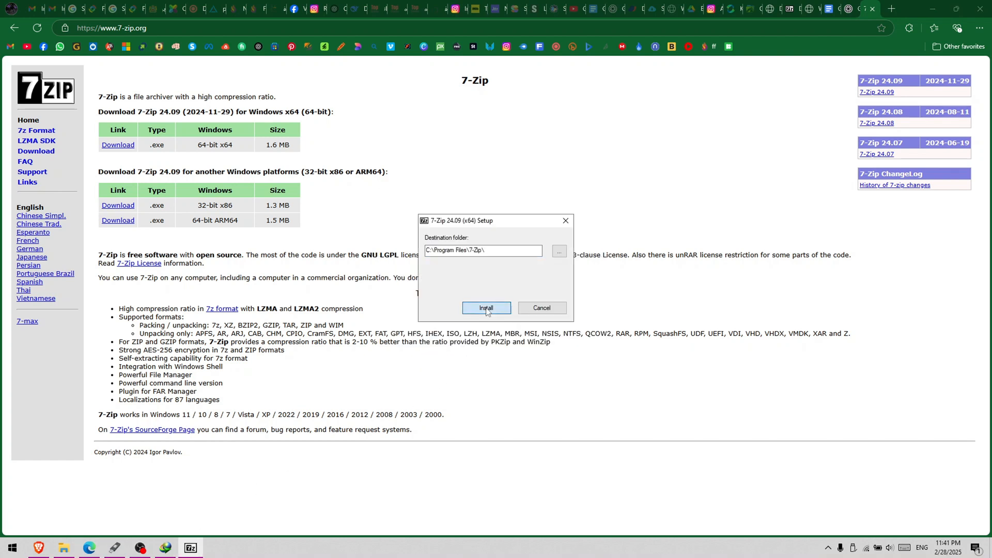
pyautogui.click(485, 308)
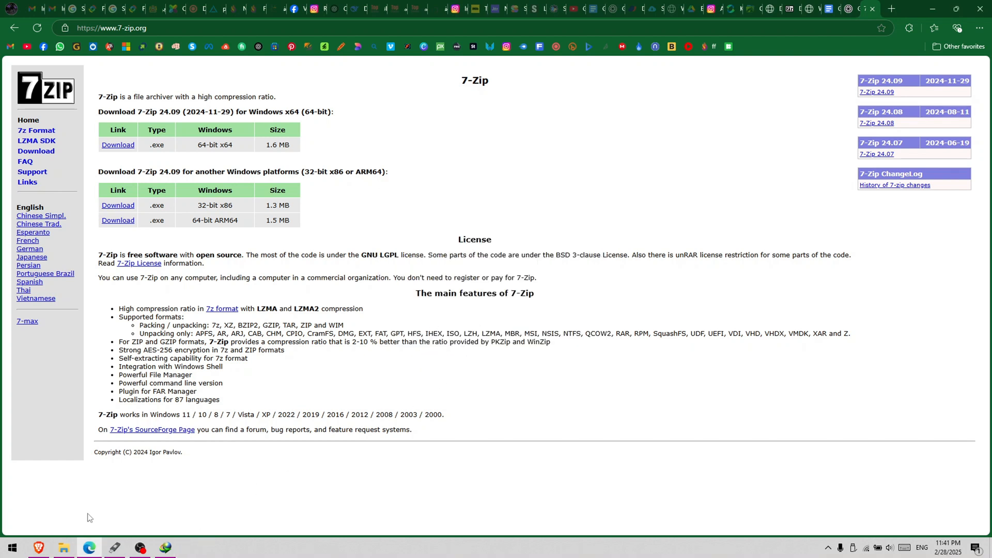
# Step: Maximize the Ghost folder and run 7-Zip's Extract to "G-W10.AIO.P.U24\" on the archive
pyautogui.click(63, 547)
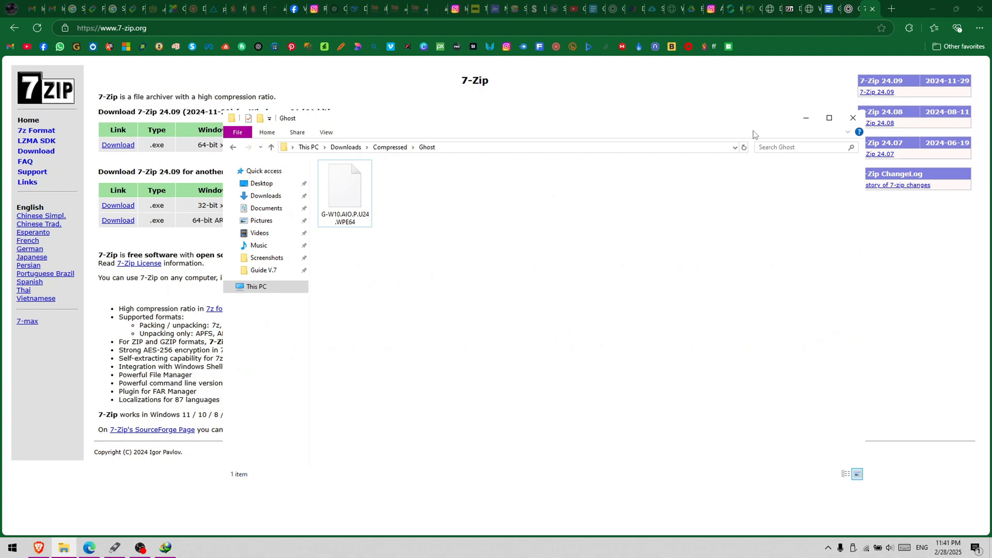
pyautogui.click(829, 118)
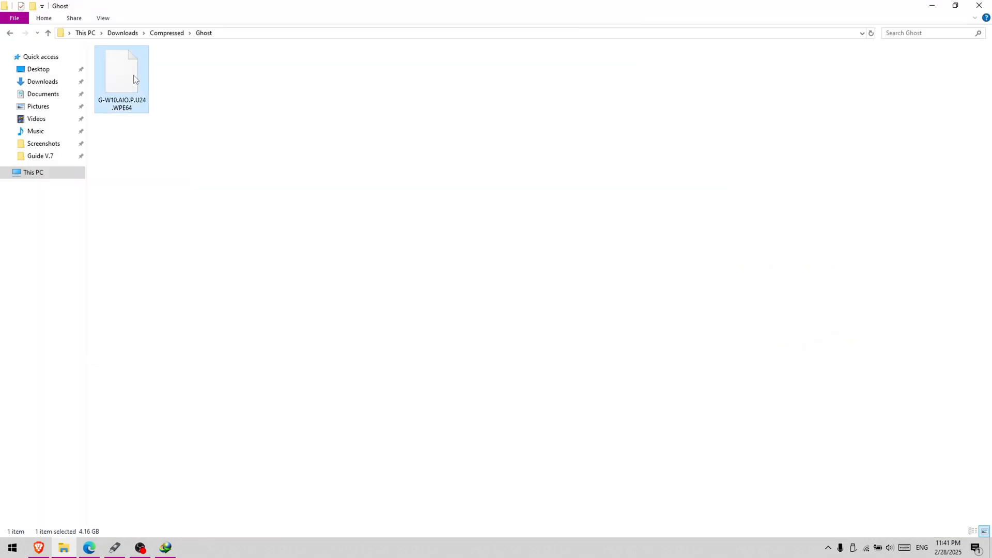
pyautogui.rightClick(122, 70)
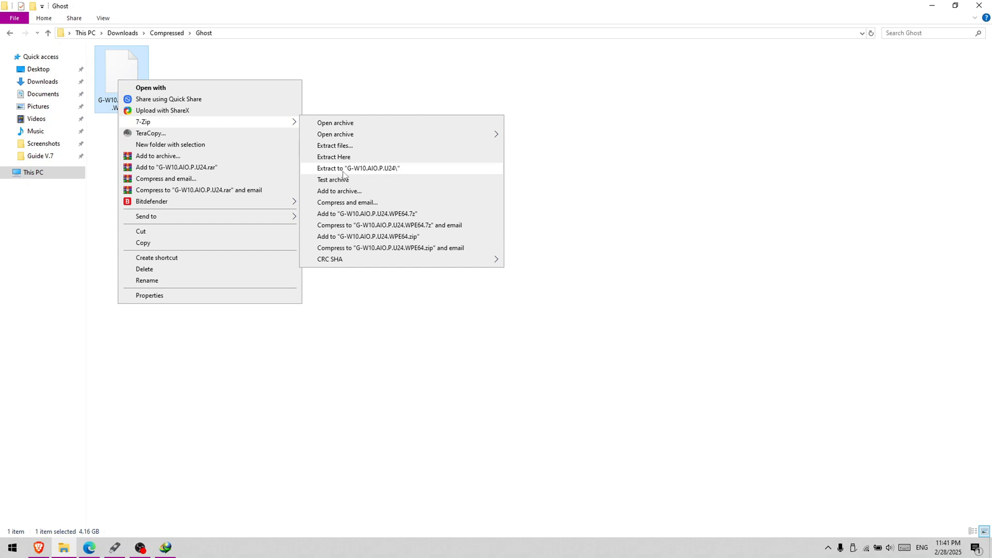
pyautogui.click(358, 168)
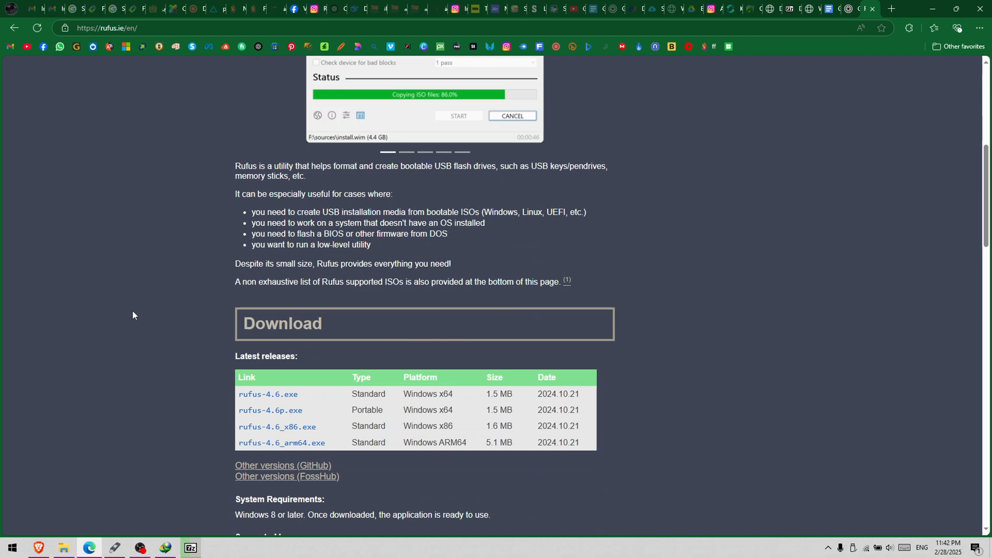
# Step: Download rufus-4.6.exe (x64, 1.54 MB) from Latest releases via the download manager
pyautogui.scroll(-3)
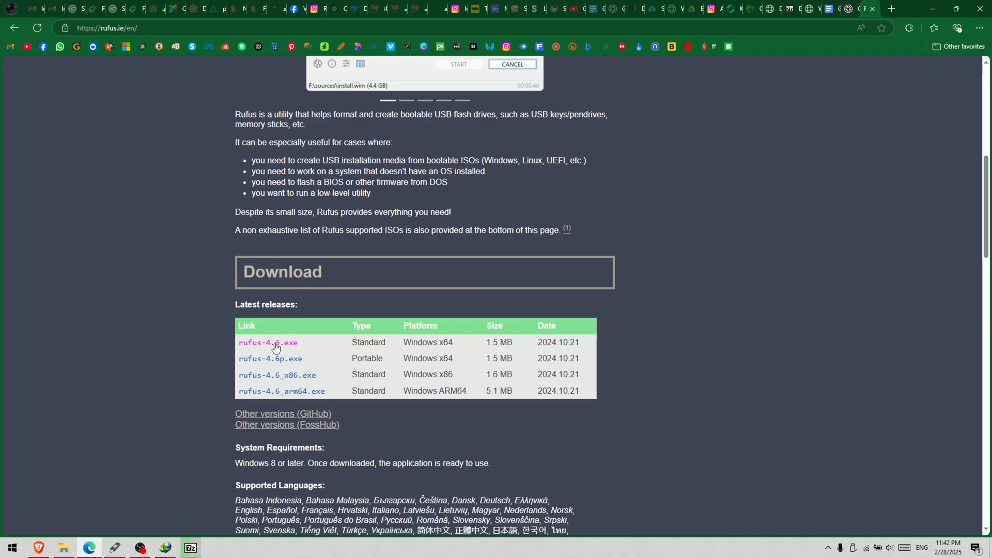
pyautogui.click(268, 342)
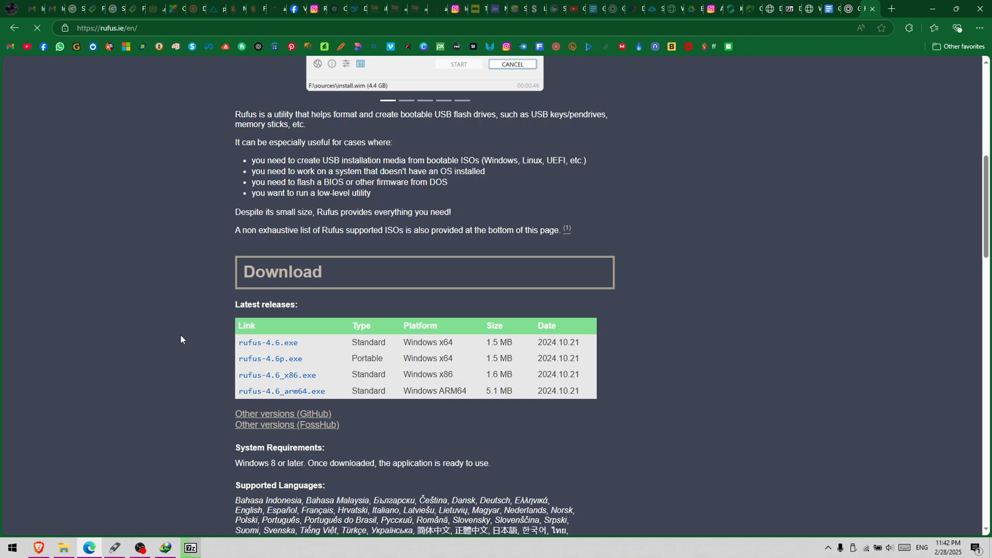
pyautogui.click(268, 342)
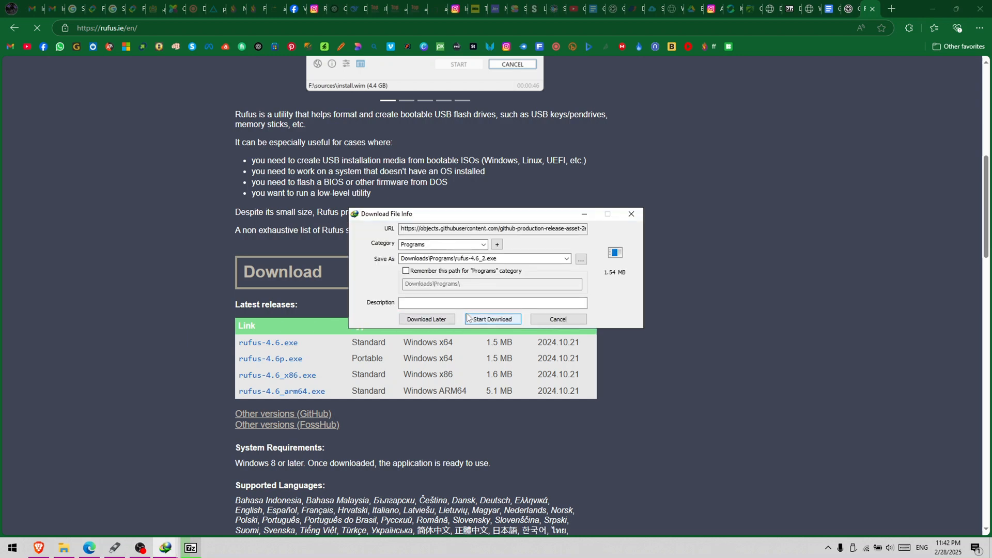
pyautogui.click(493, 319)
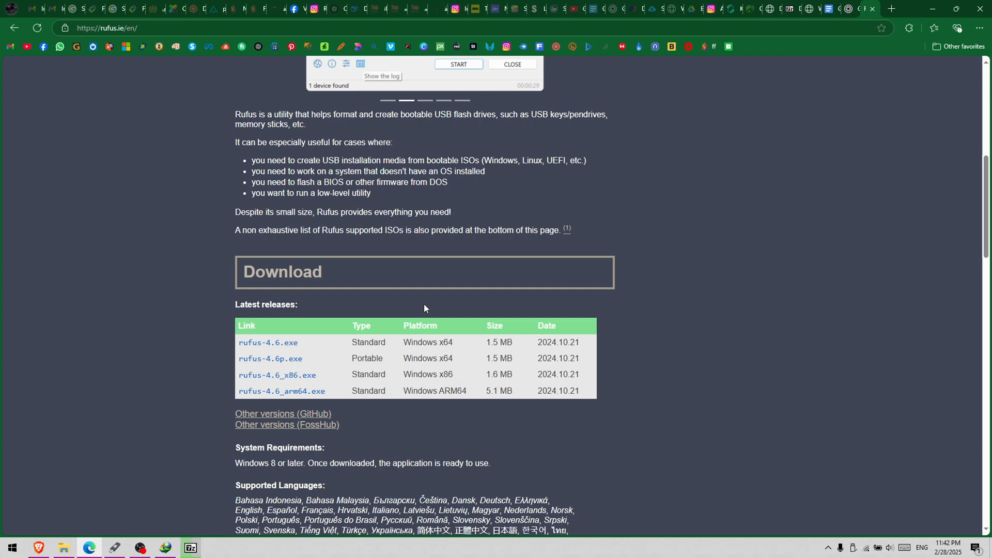
pyautogui.moveTo(386, 315)
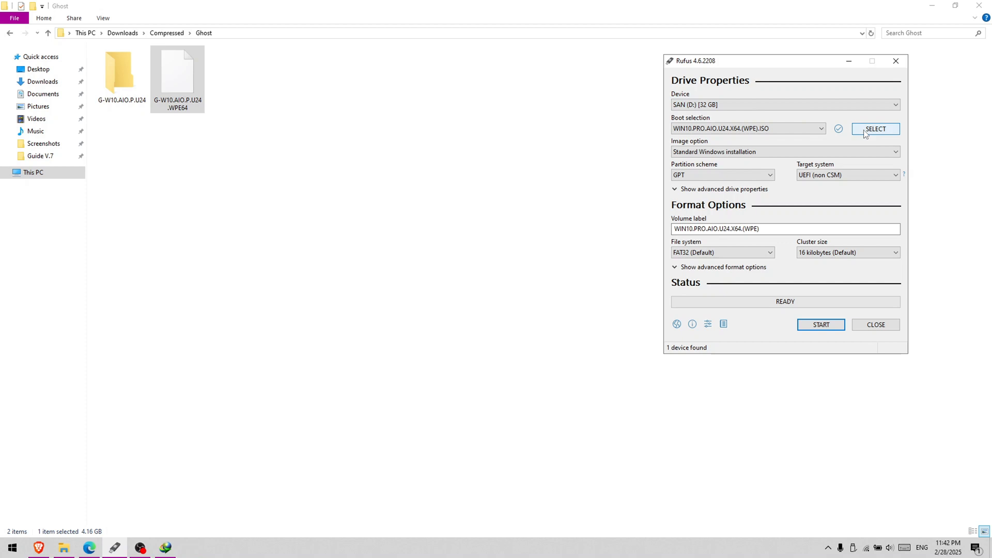
# Step: Load WIN10.PRO.AIO.U24.X64.(WPE).ISO from Compressed > Ghost > G-W10.AIO.P.U24, keeping GPT
pyautogui.click(875, 128)
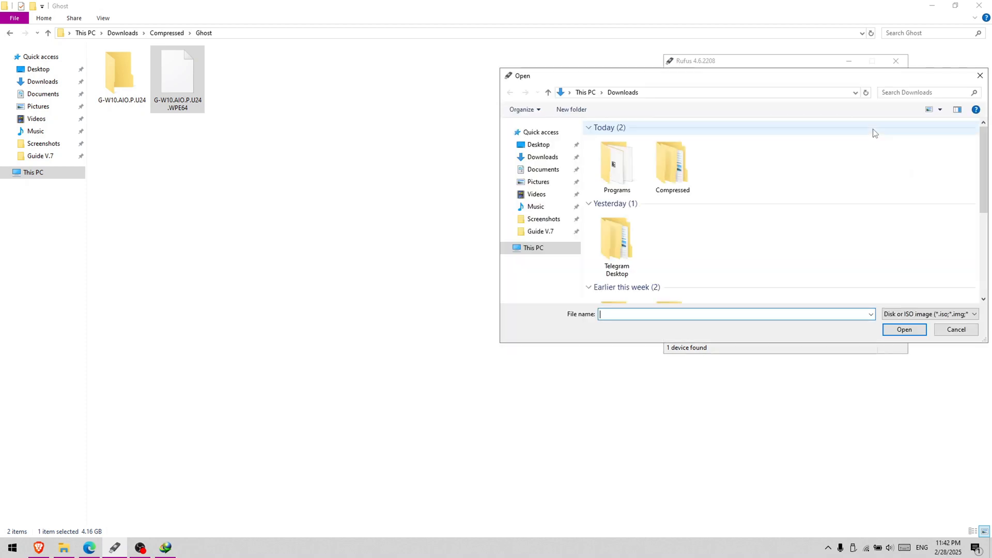
pyautogui.moveTo(607, 214)
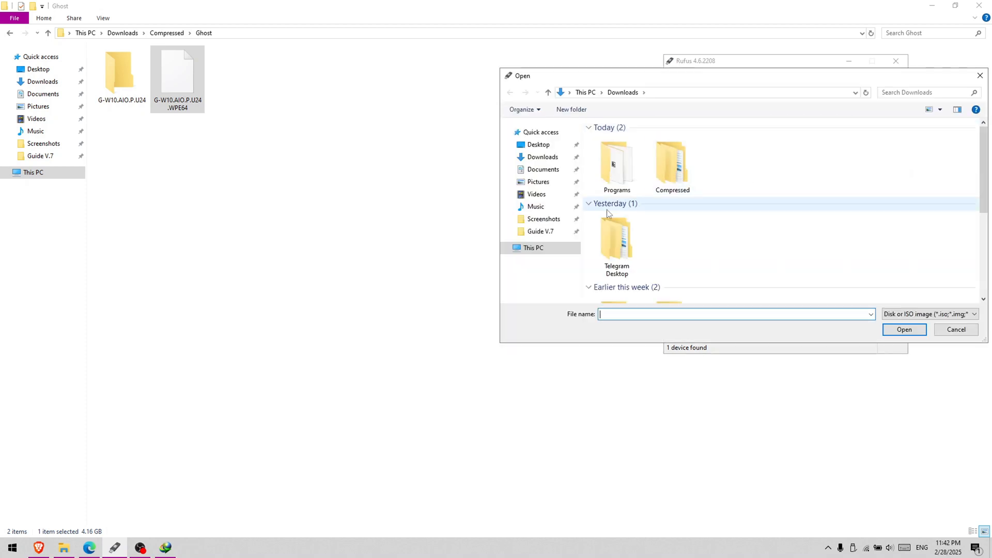
pyautogui.doubleClick(671, 166)
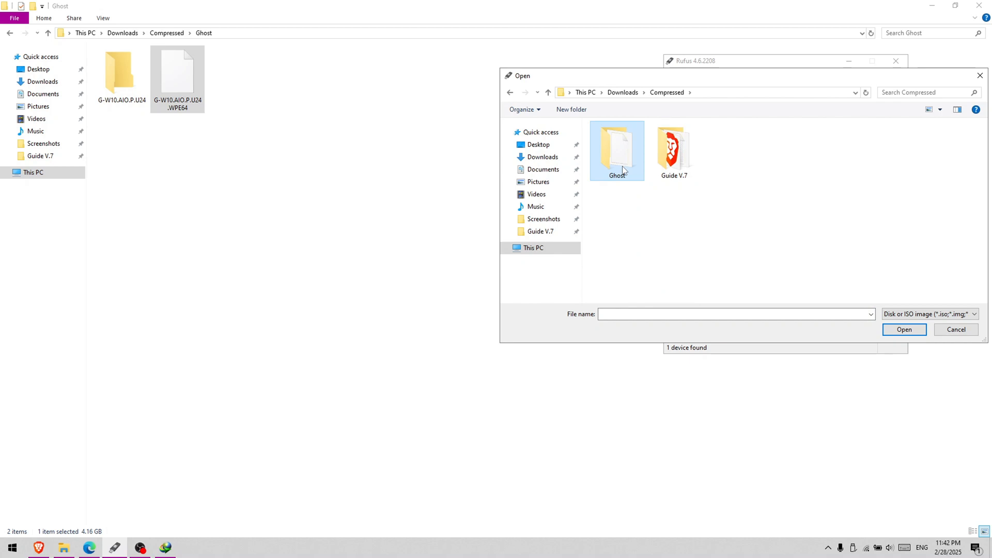
pyautogui.doubleClick(617, 149)
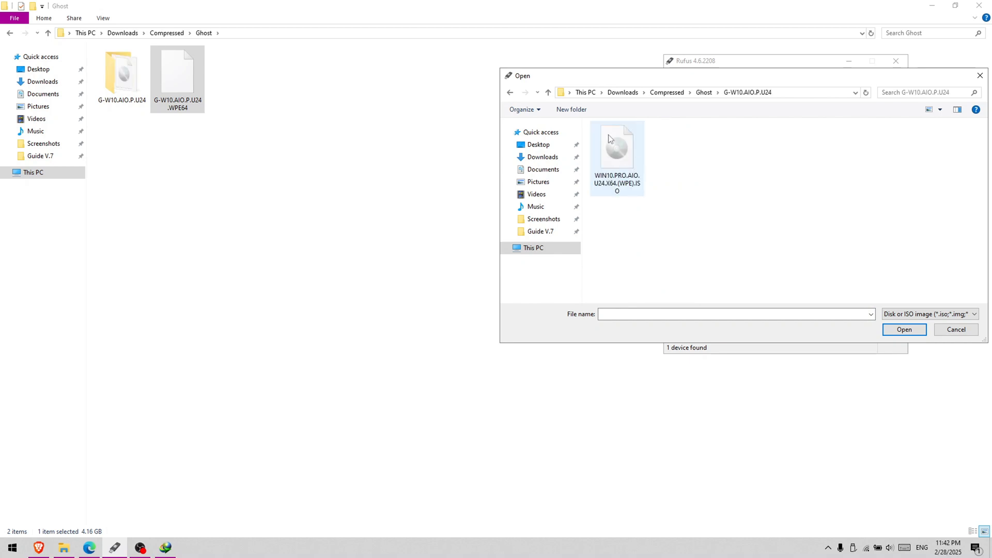
pyautogui.click(904, 329)
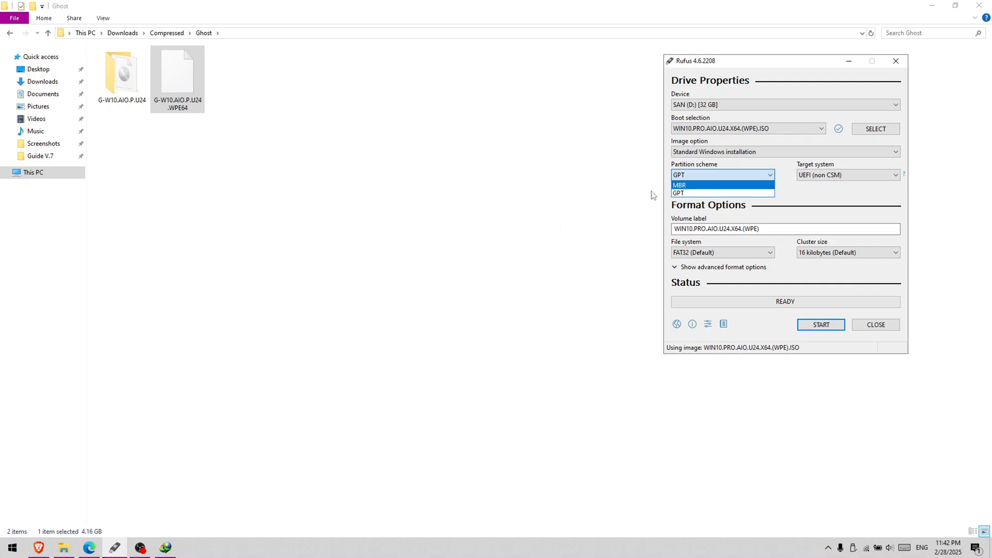
pyautogui.click(11, 547)
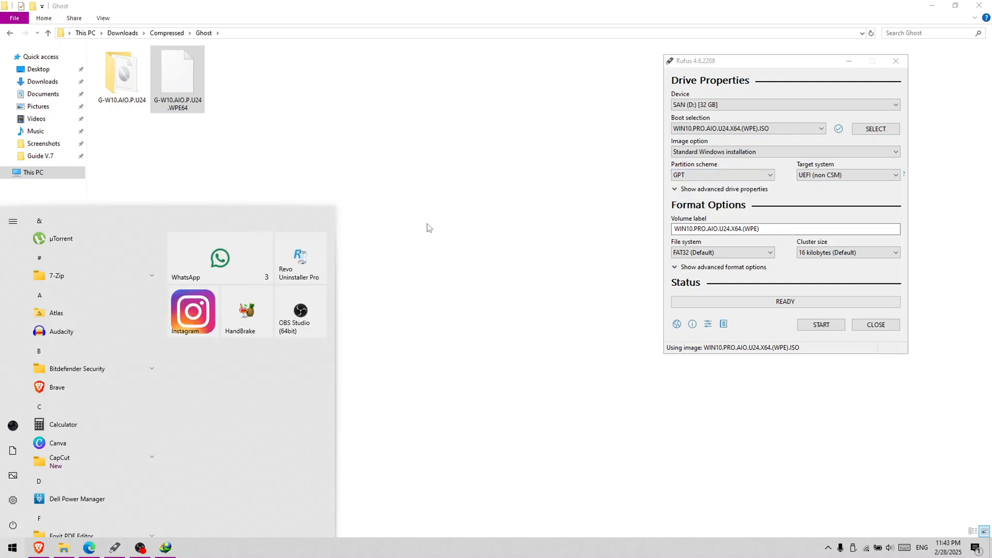
# Step: Search the Start menu for 'disk manager' and launch 'Create and format hard disk partitions'
pyautogui.write('disk man')
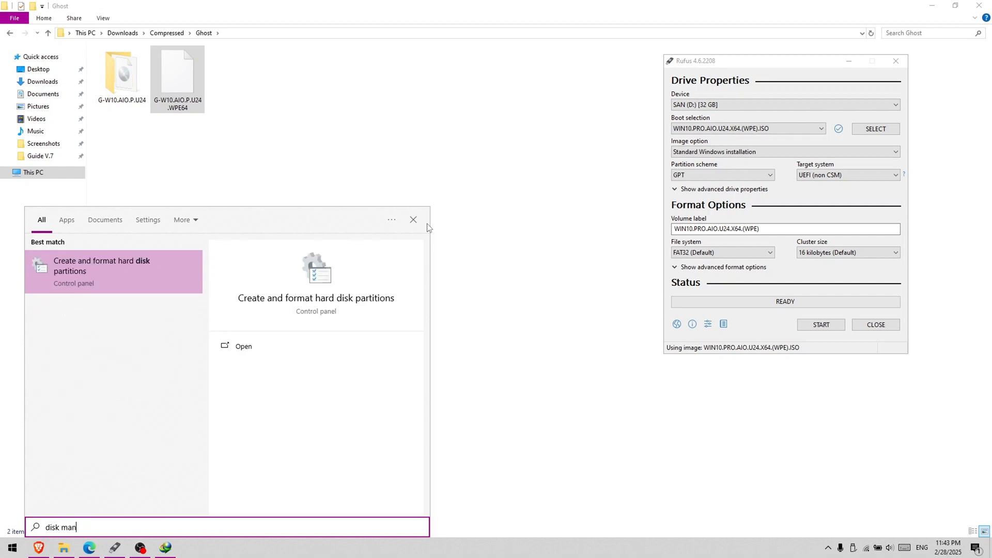
pyautogui.write('ager')
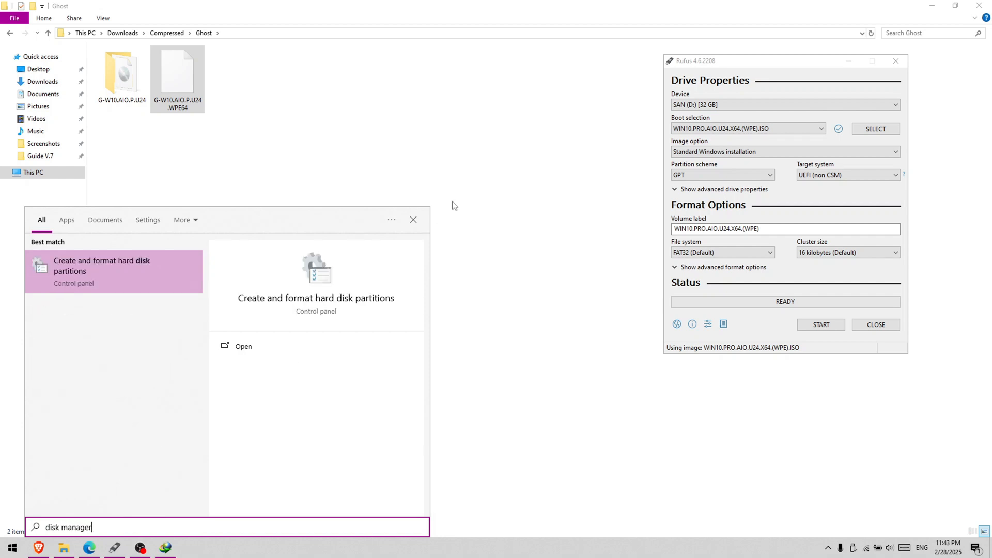
pyautogui.moveTo(134, 425)
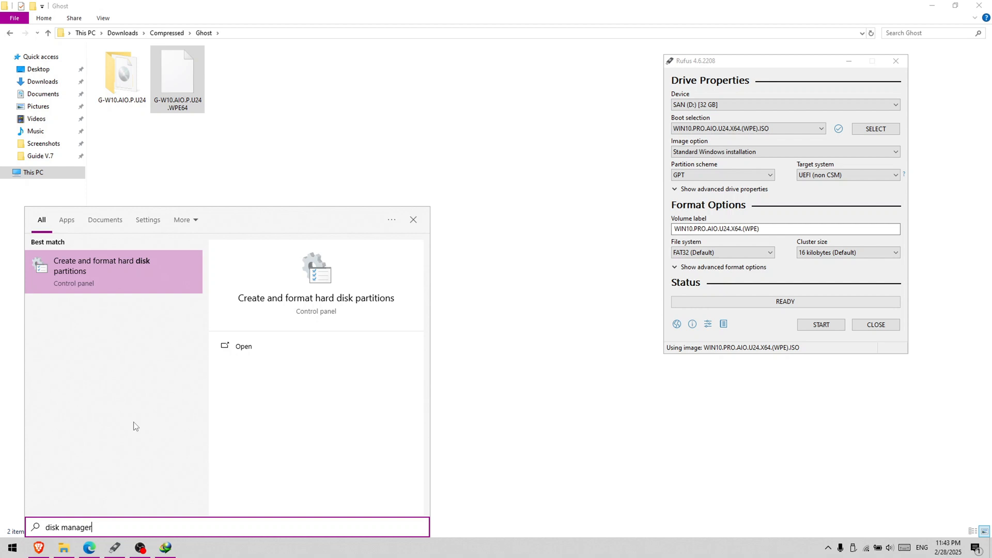
pyautogui.click(101, 266)
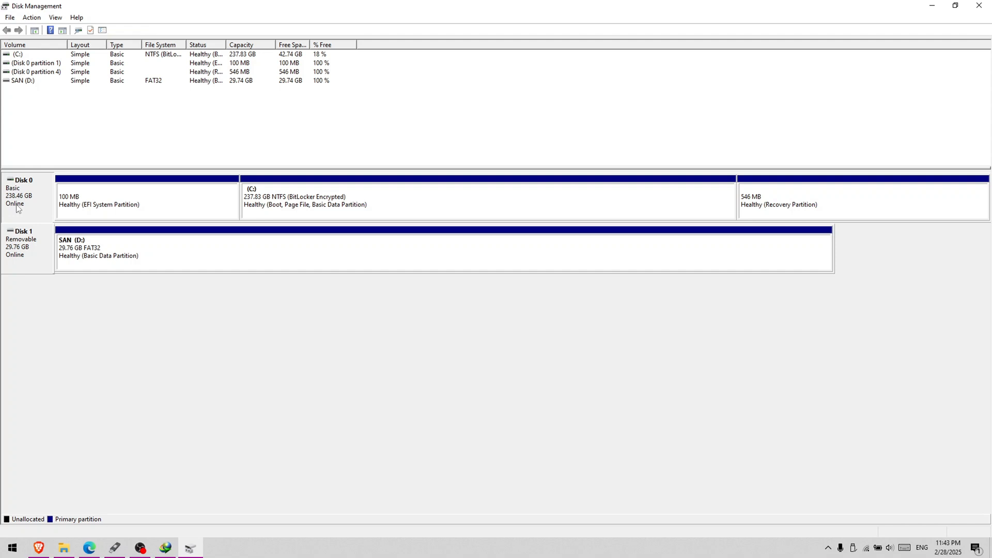
# Step: Read Disk 0's Partition style on the Volumes tab of its Properties, then close it
pyautogui.rightClick(19, 190)
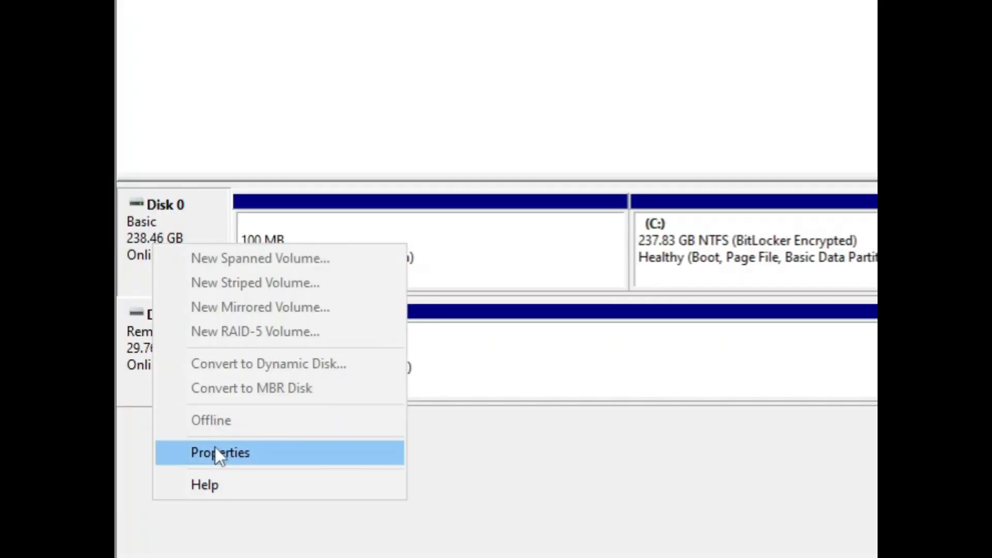
pyautogui.click(220, 452)
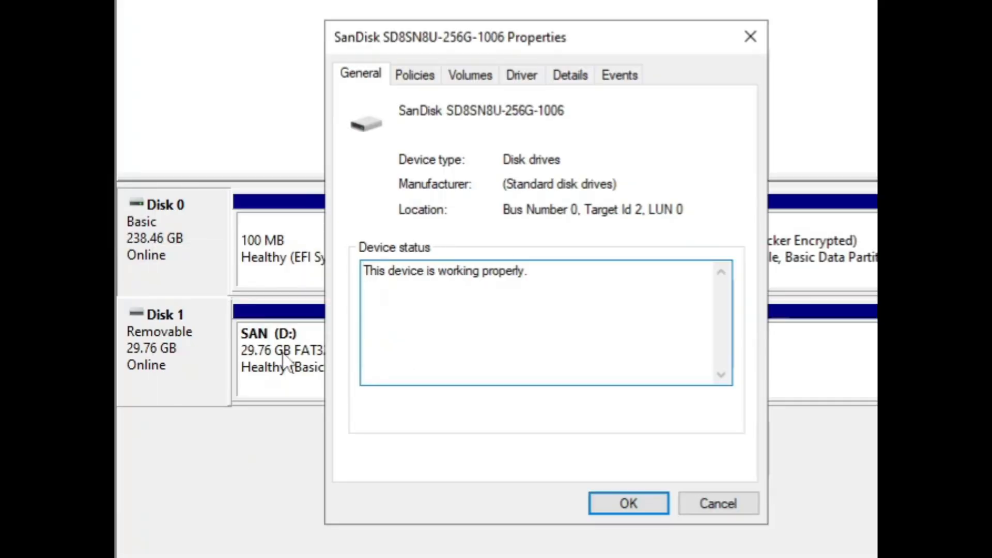
pyautogui.moveTo(470, 74)
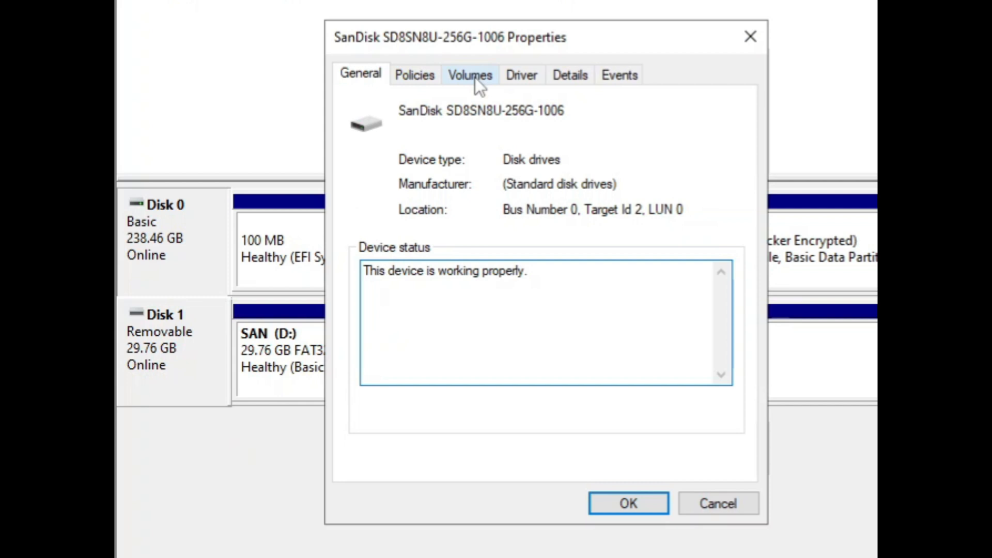
pyautogui.click(470, 74)
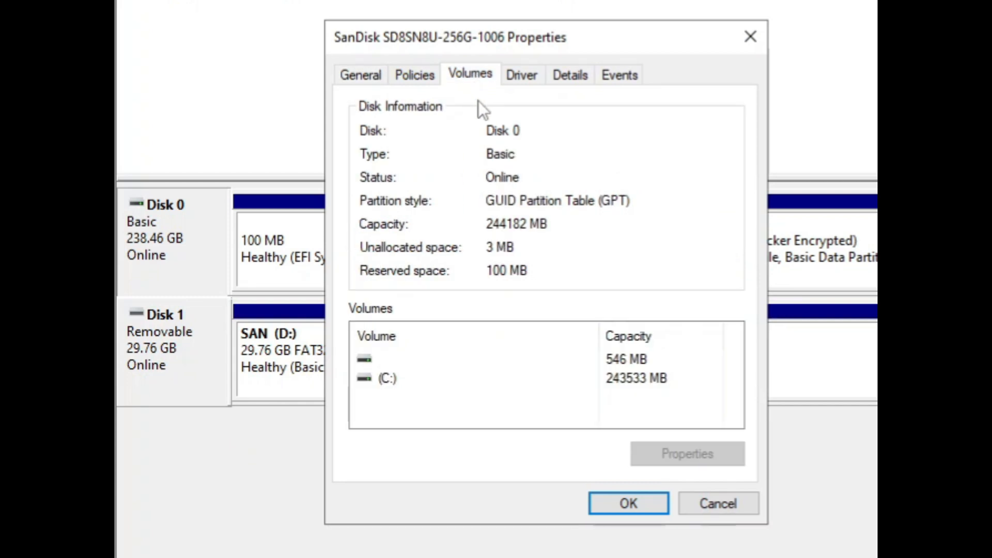
pyautogui.moveTo(628, 217)
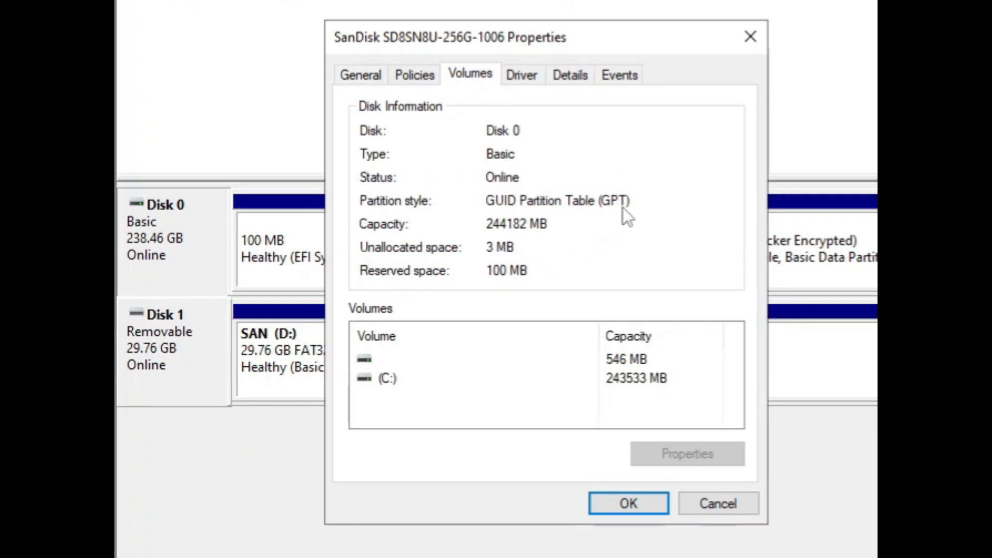
pyautogui.moveTo(383, 222)
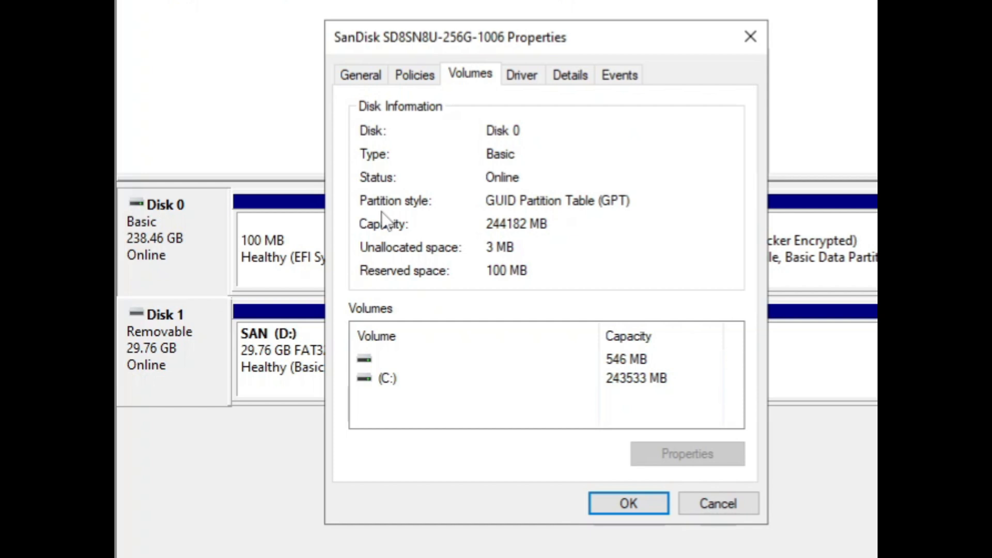
pyautogui.moveTo(663, 213)
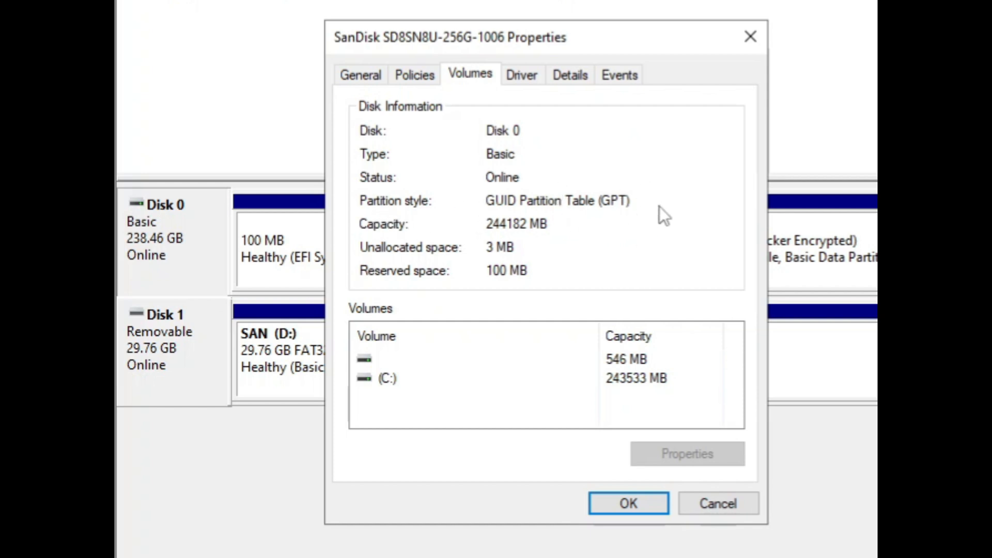
pyautogui.click(627, 503)
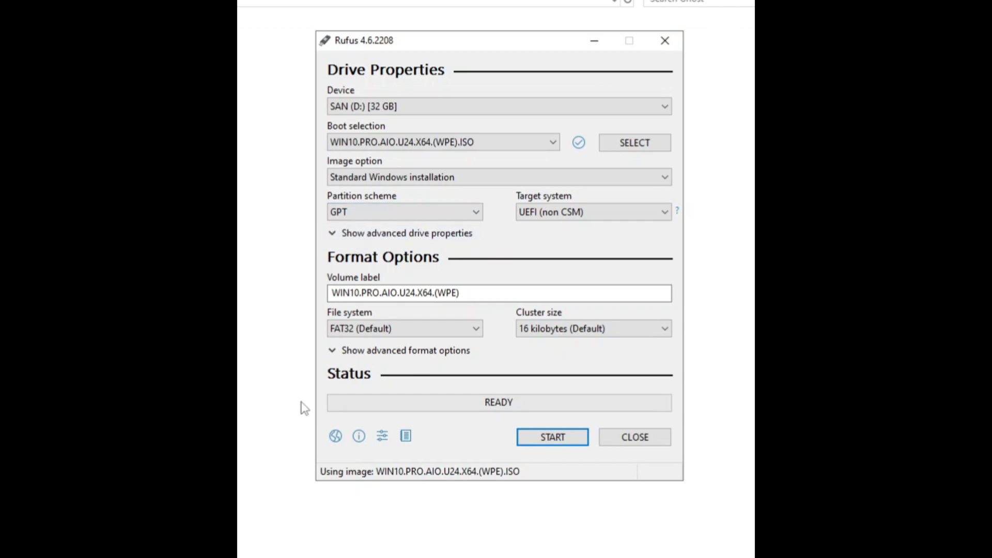
pyautogui.moveTo(515, 442)
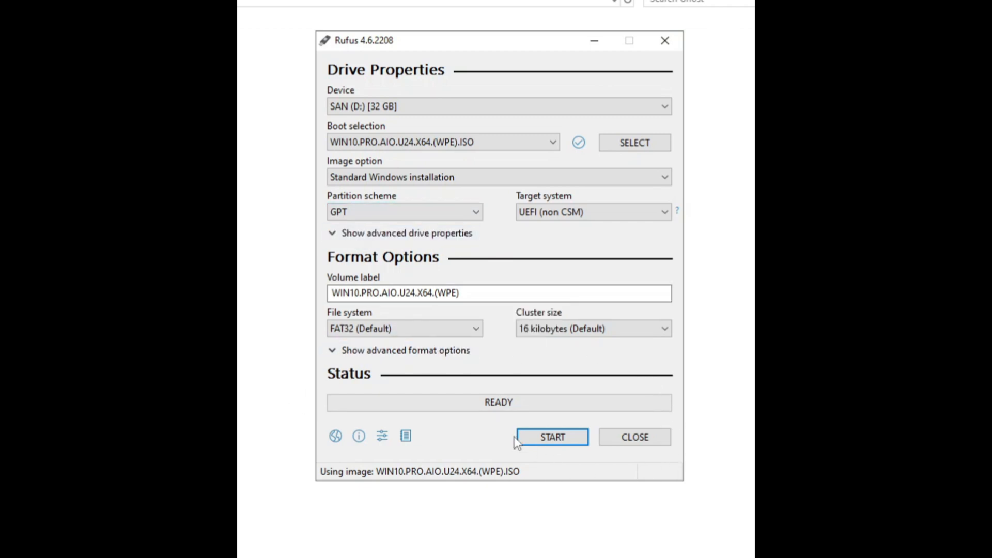
pyautogui.moveTo(552, 437)
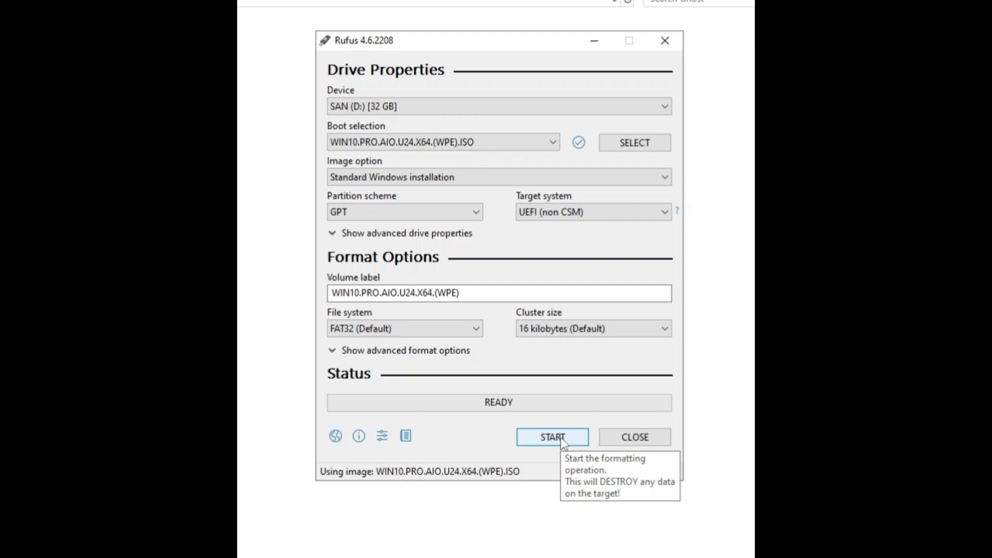
# Step: Start writing to SAN (D:) with 'Disable data collection (Skip privacy questions)' ticked
pyautogui.click(551, 437)
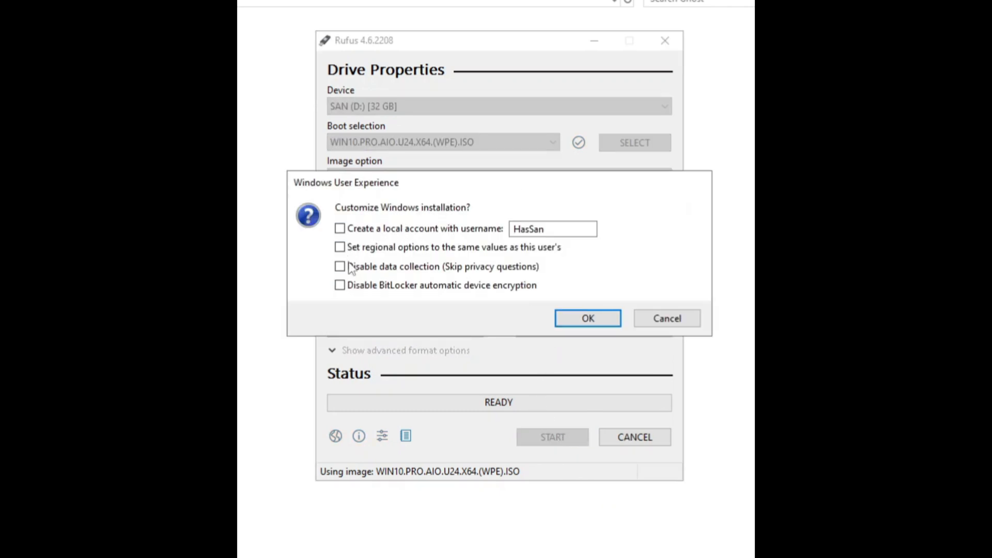
pyautogui.click(340, 267)
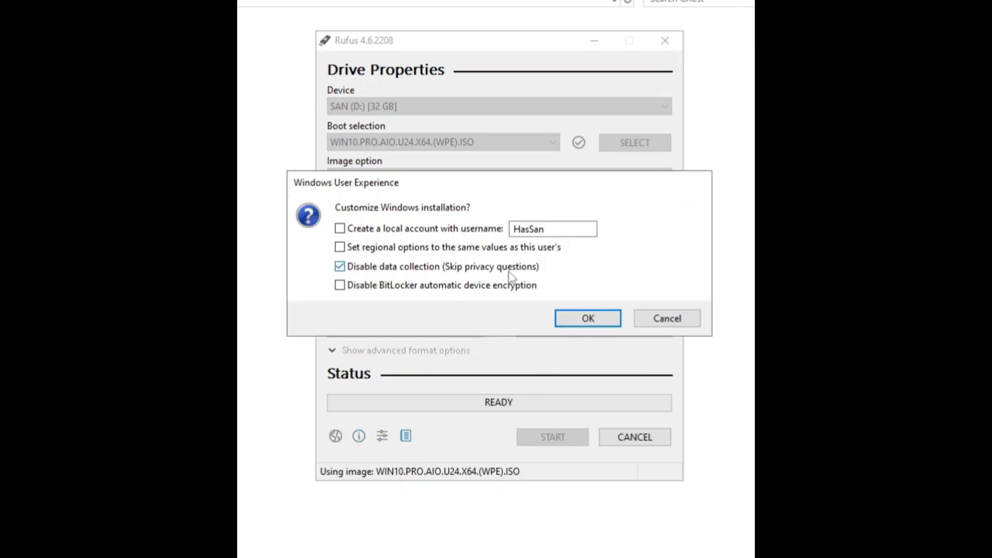
pyautogui.moveTo(587, 318)
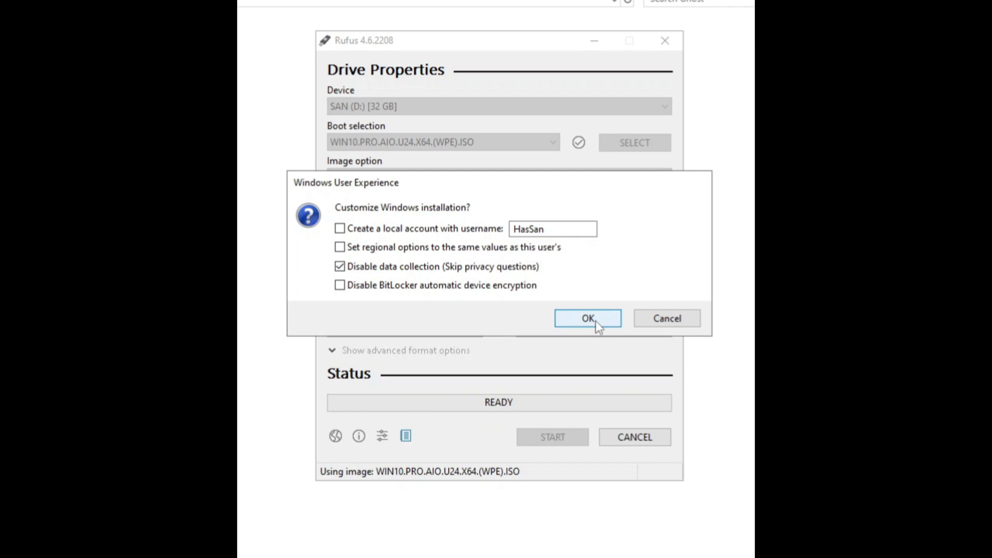
pyautogui.click(587, 319)
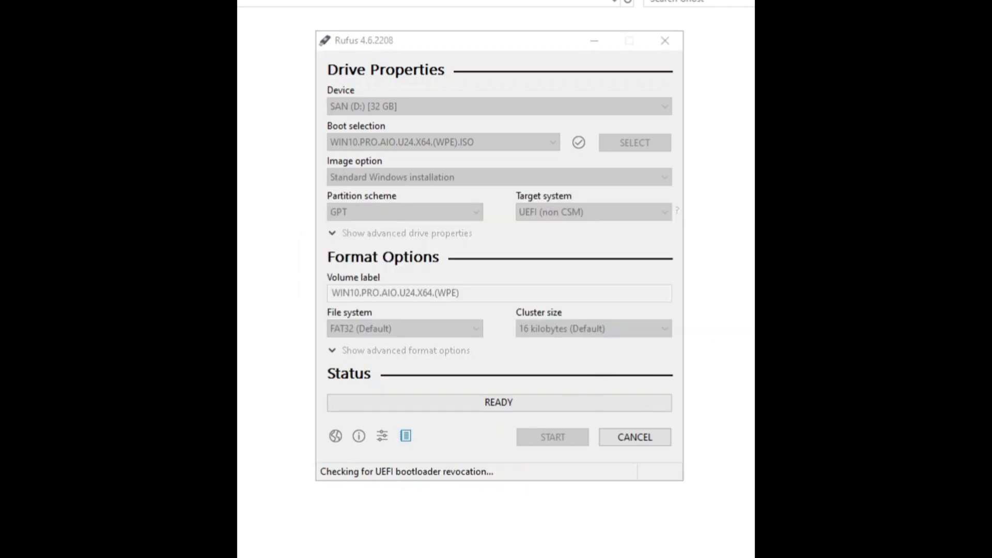
# Step: Confirm the data-destruction warning so Rufus writes the Windows 10 image to SAN (D:)
pyautogui.click(552, 437)
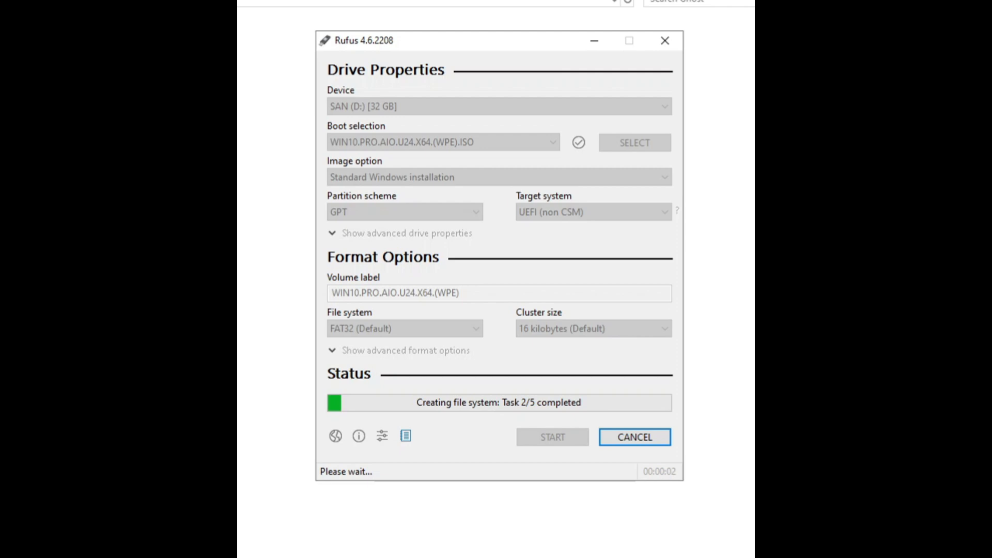
pyautogui.moveTo(546, 31)
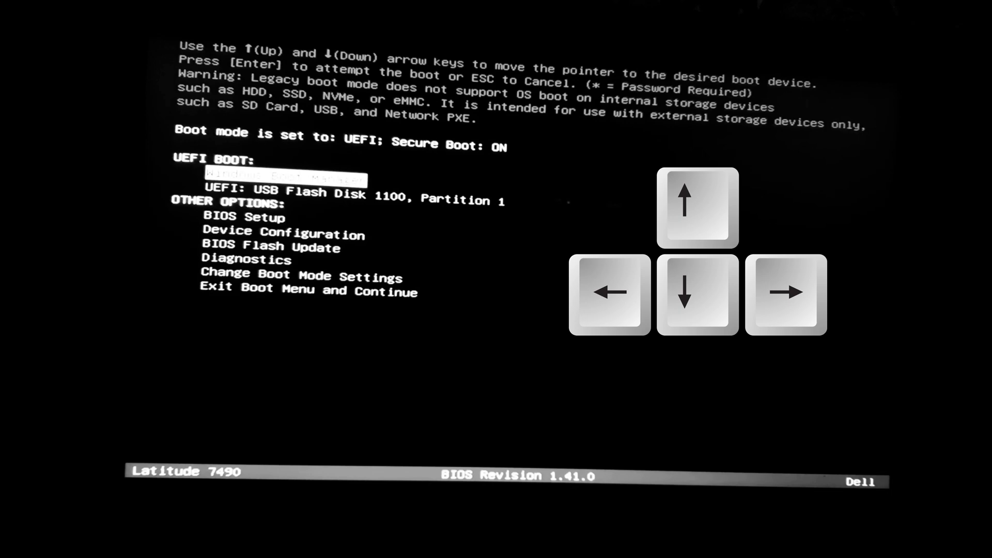
# Step: Boot from 'UEFI: USB Flash Disk 1100, Partition 1' and launch Ghost Spectre Windows setup
pyautogui.press('Down')
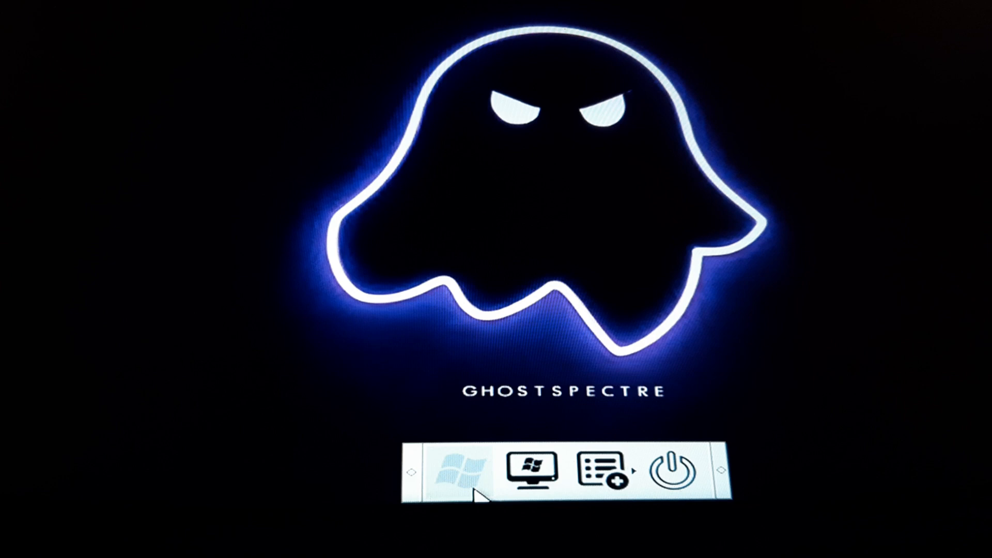
pyautogui.click(460, 470)
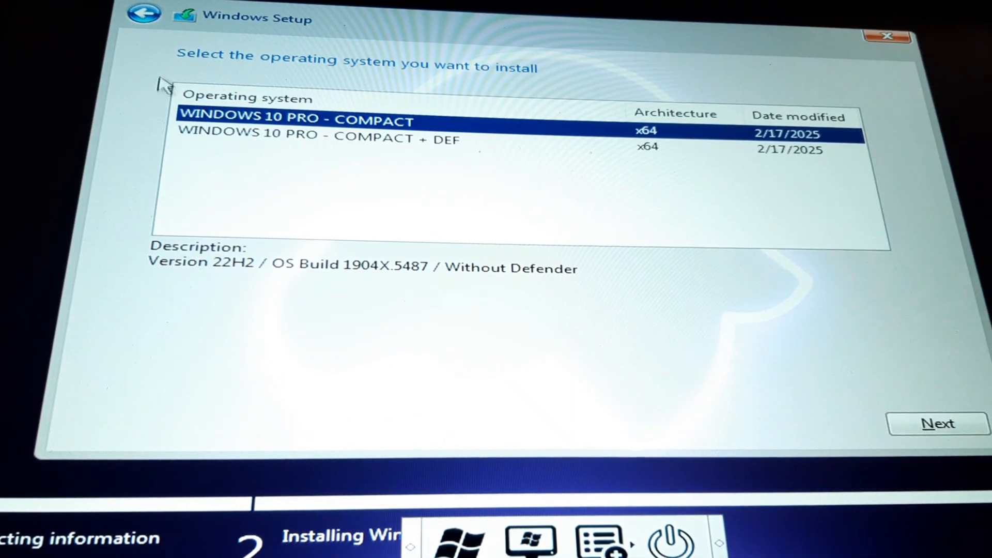
# Step: Keep default language, skip the product key, and choose WINDOWS 10 PRO - SUPERLITE
pyautogui.click(143, 16)
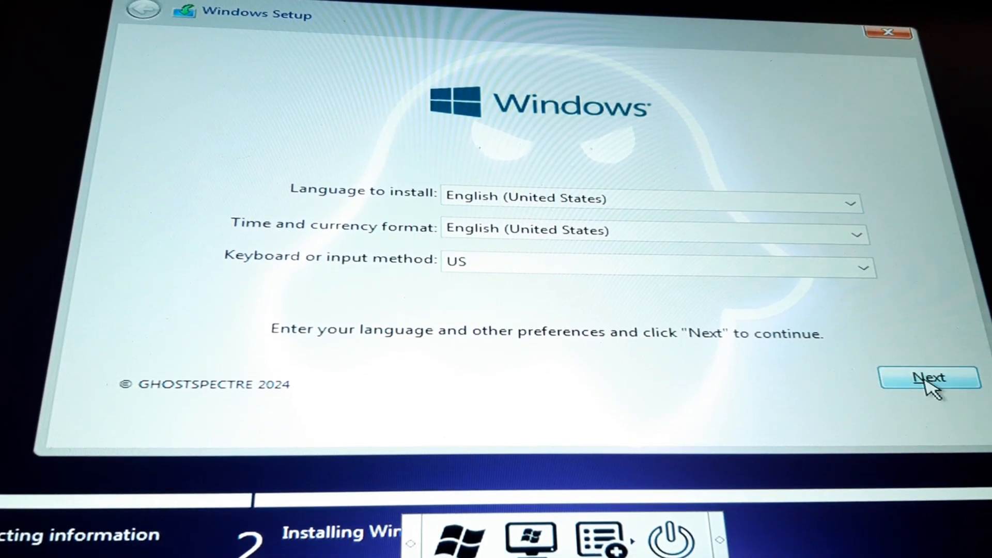
pyautogui.click(929, 377)
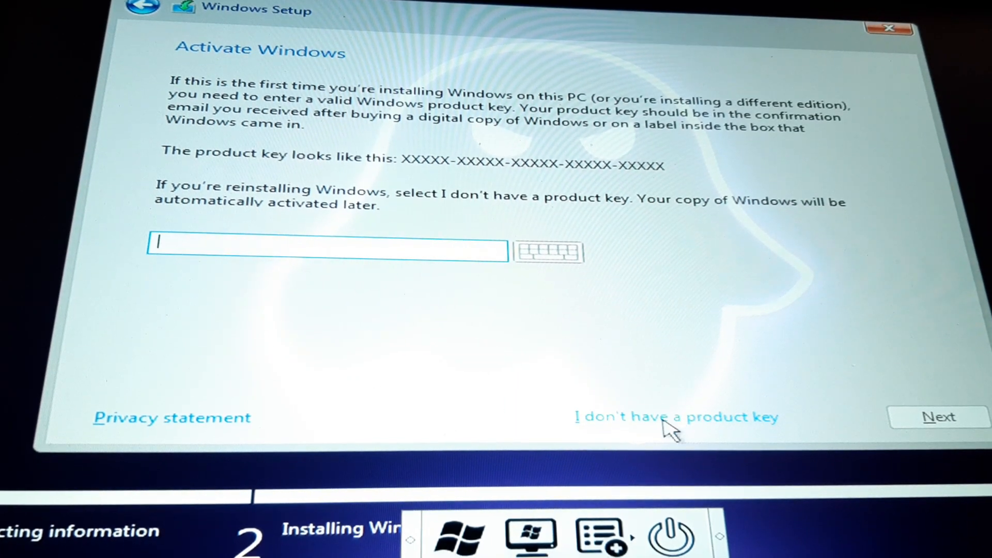
pyautogui.click(677, 417)
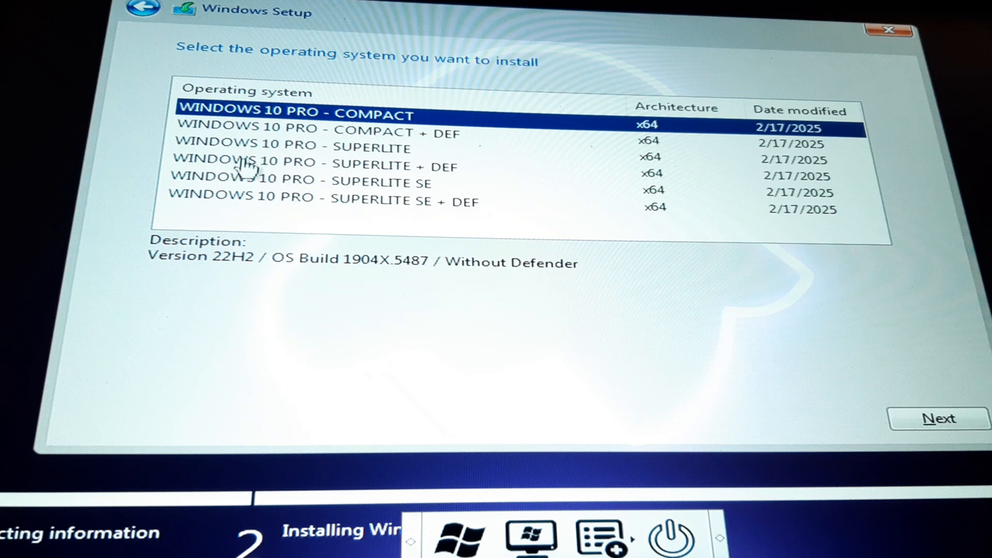
pyautogui.moveTo(361, 199)
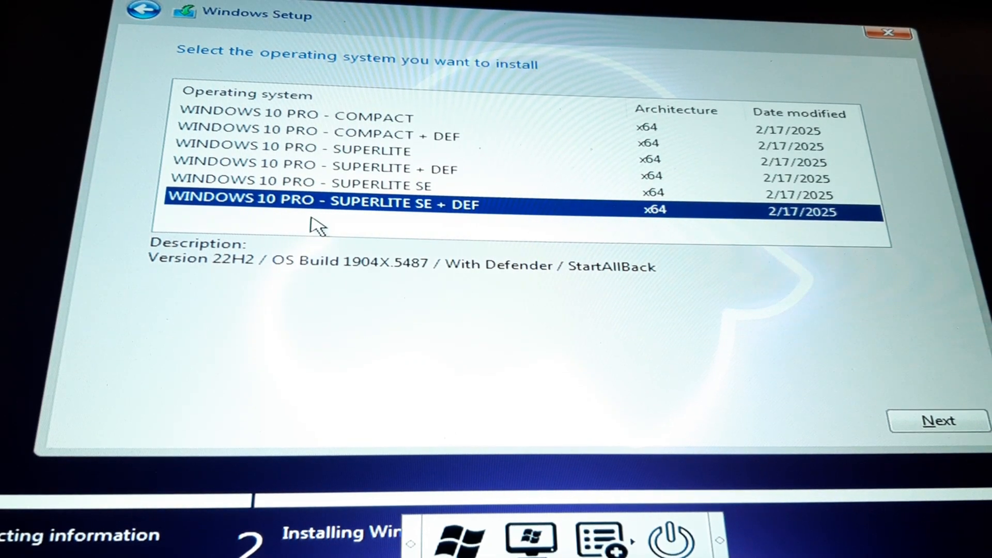
pyautogui.moveTo(367, 183)
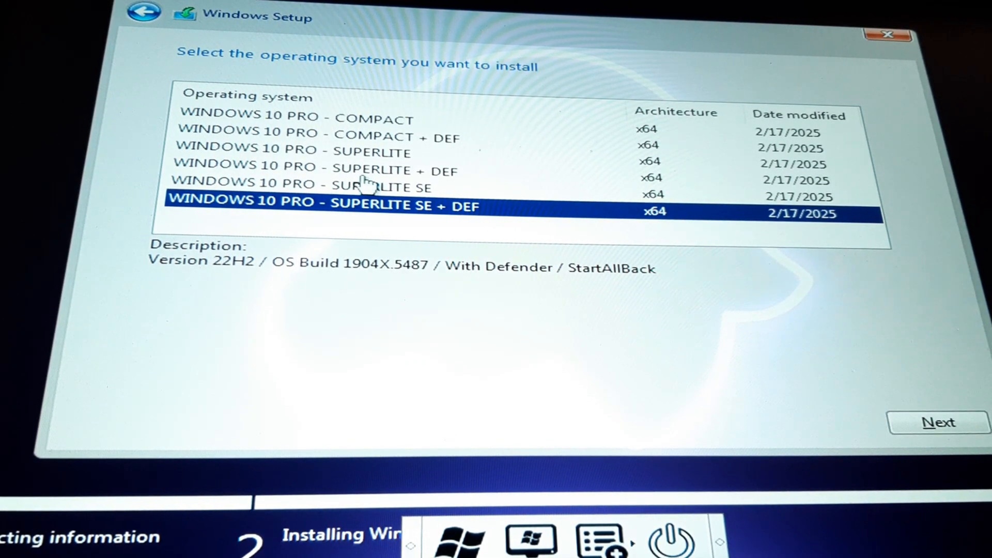
pyautogui.click(295, 152)
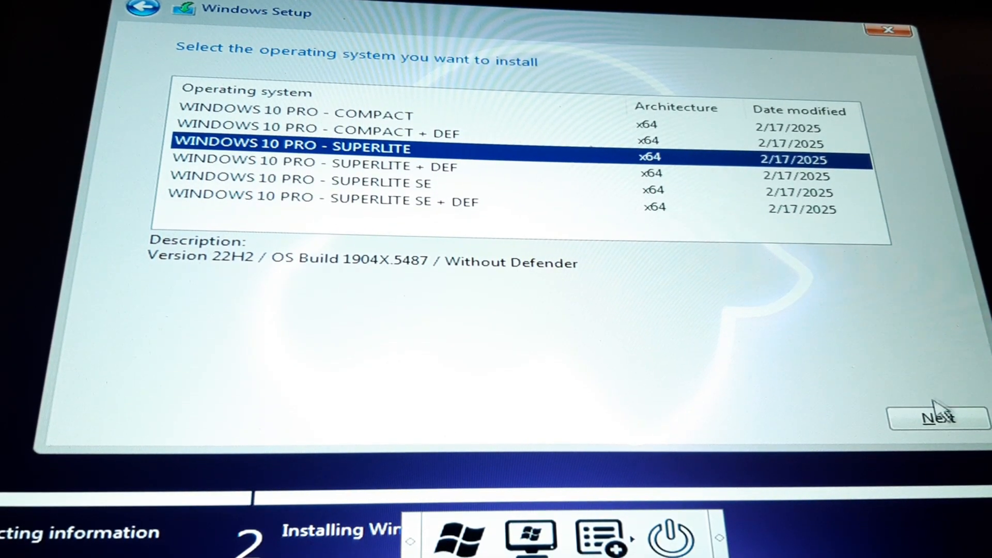
pyautogui.click(938, 417)
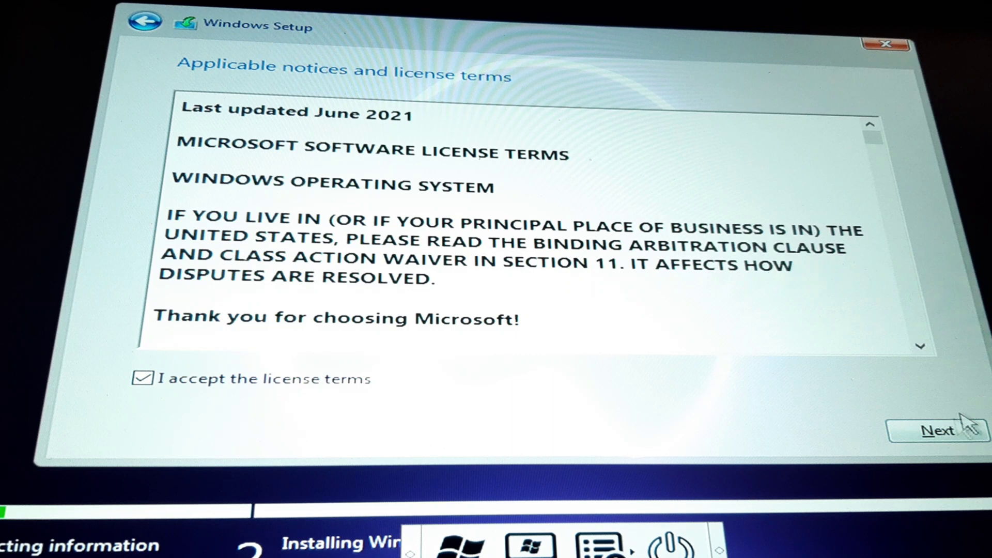
# Step: Delete the 237.8 GB, 546 MB, 16 MB and 100 MB partitions on Drive 0
pyautogui.click(937, 430)
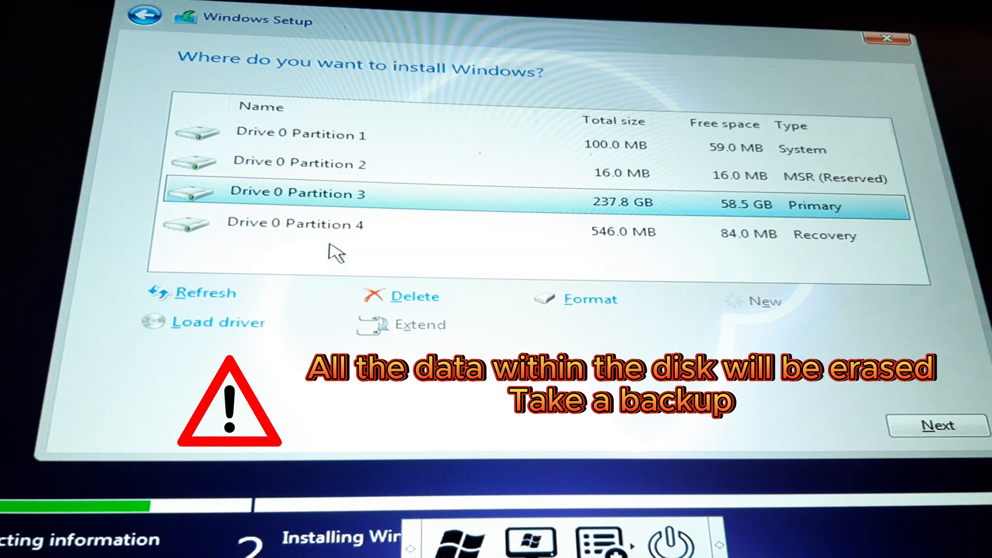
pyautogui.moveTo(417, 301)
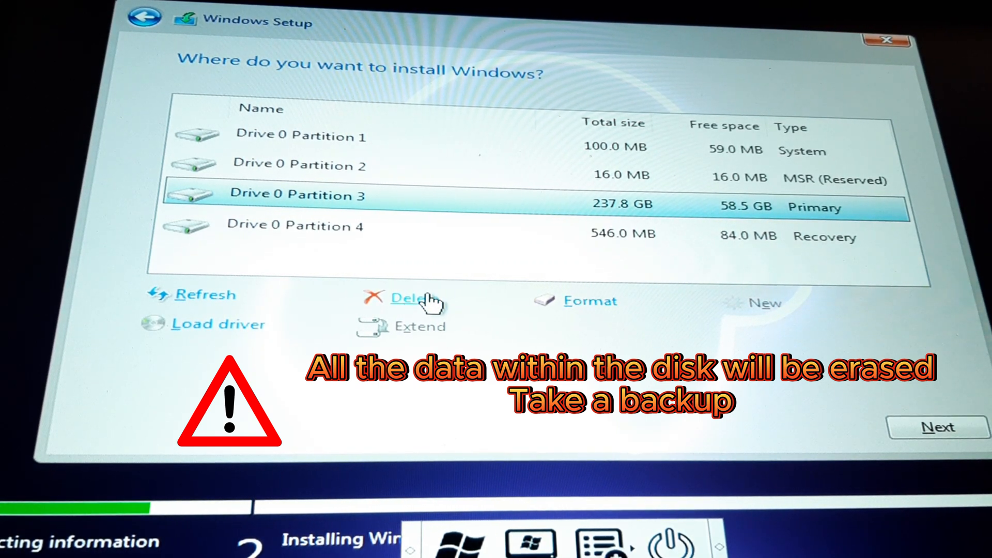
pyautogui.click(416, 298)
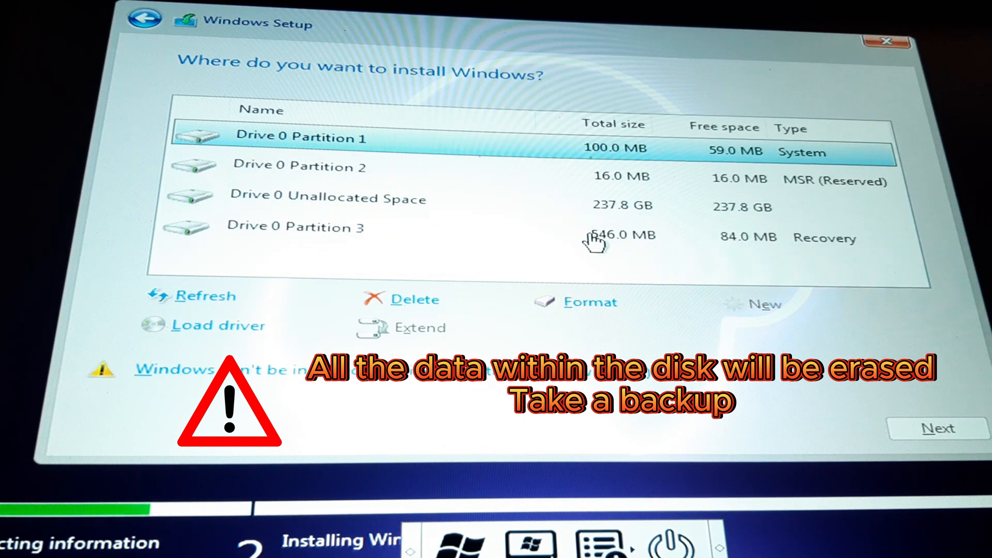
pyautogui.click(412, 299)
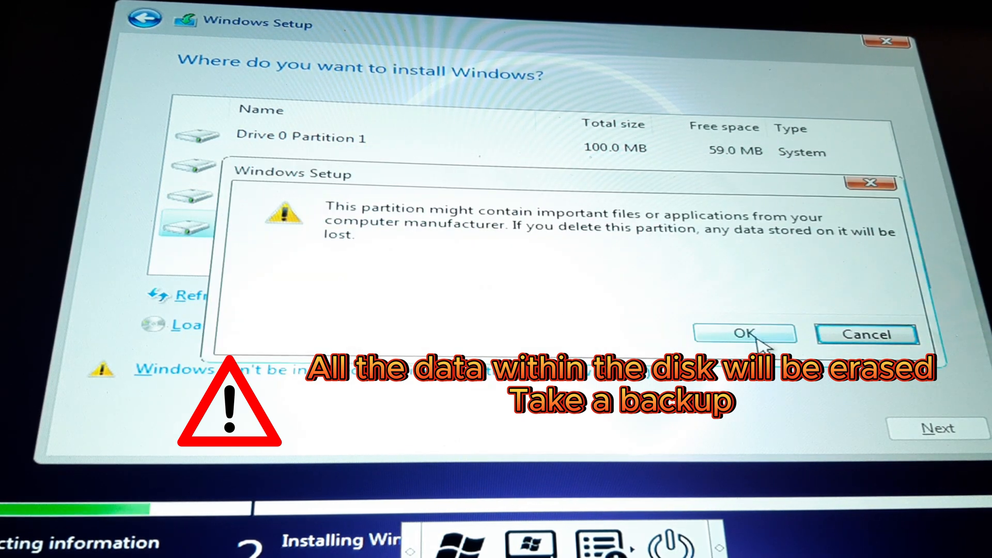
pyautogui.click(744, 334)
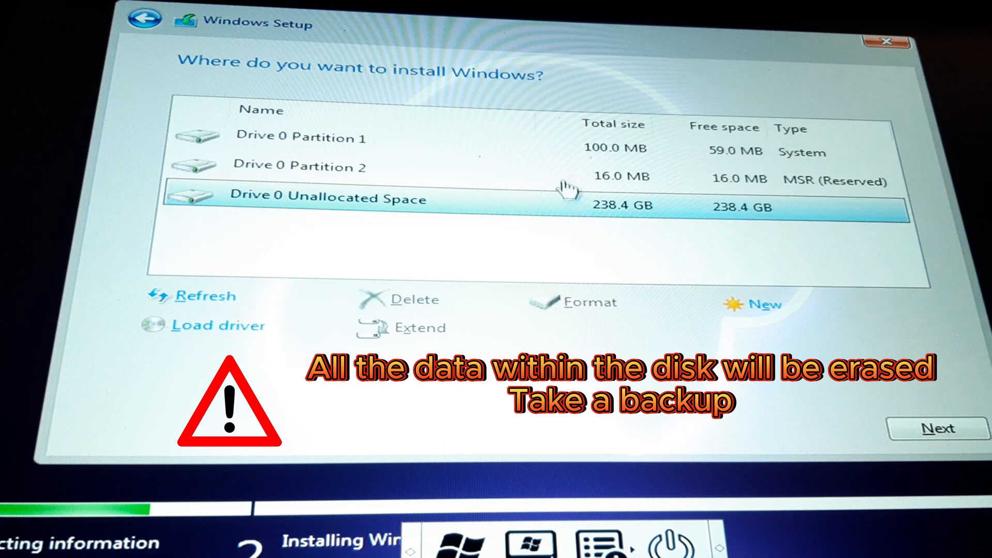
pyautogui.click(414, 299)
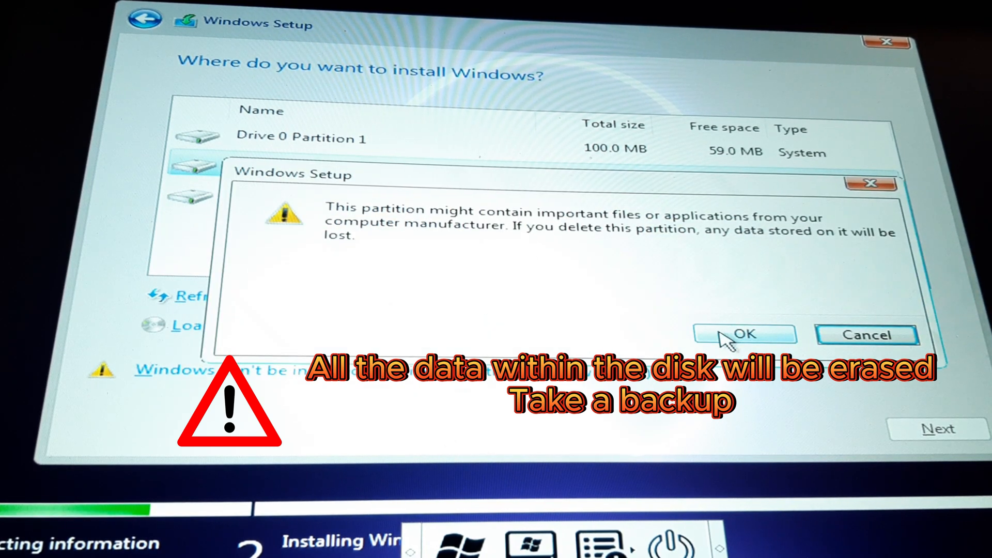
pyautogui.click(744, 334)
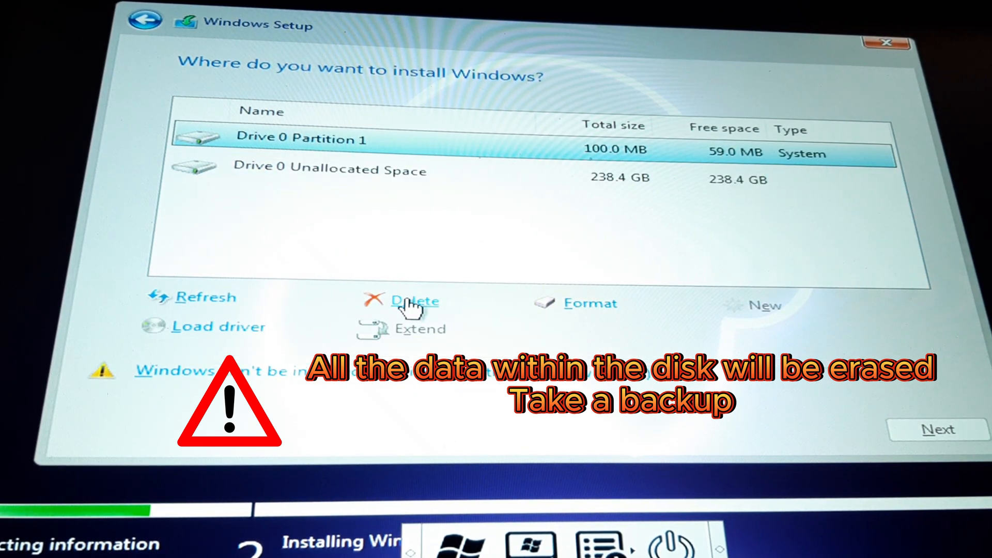
pyautogui.click(414, 300)
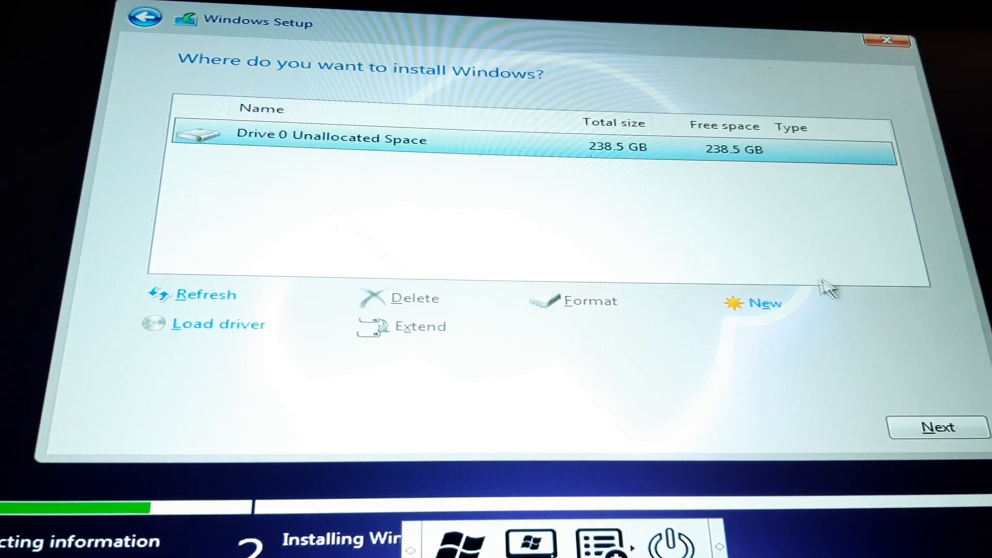
# Step: Create a new full-size partition, allowing the extra system partitions
pyautogui.click(764, 303)
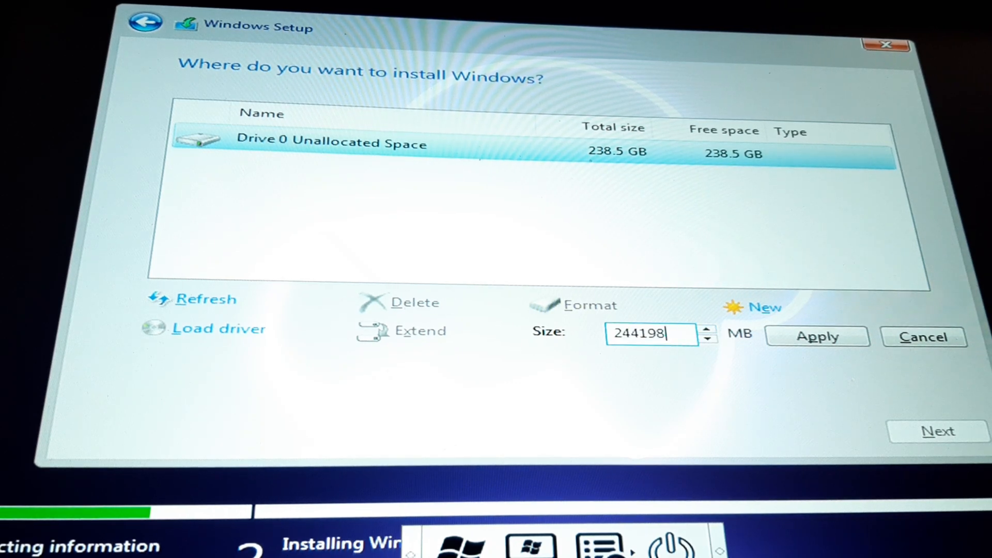
pyautogui.click(816, 336)
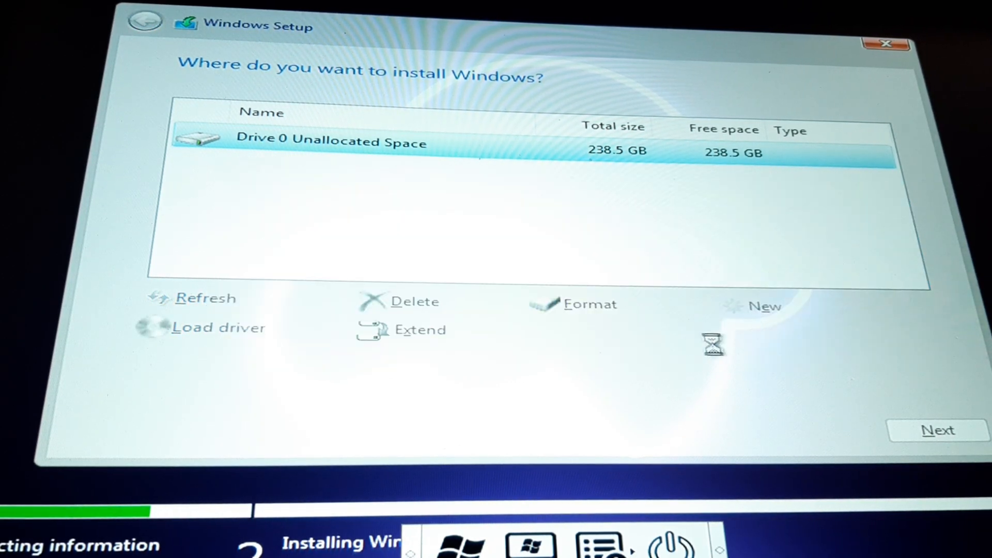
pyautogui.click(766, 307)
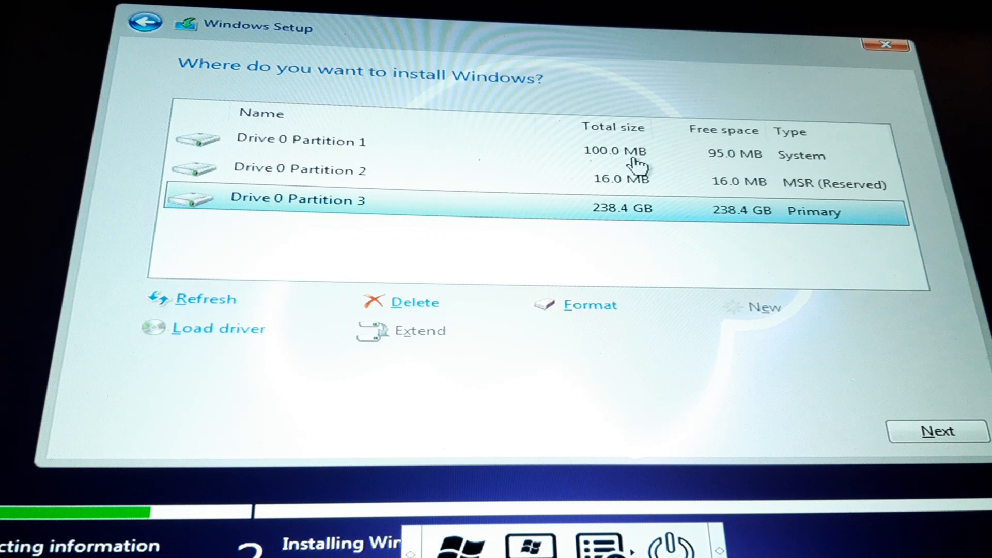
# Step: Install Windows onto the 238.4 GB Drive 0 Partition 3 (Primary)
pyautogui.click(301, 141)
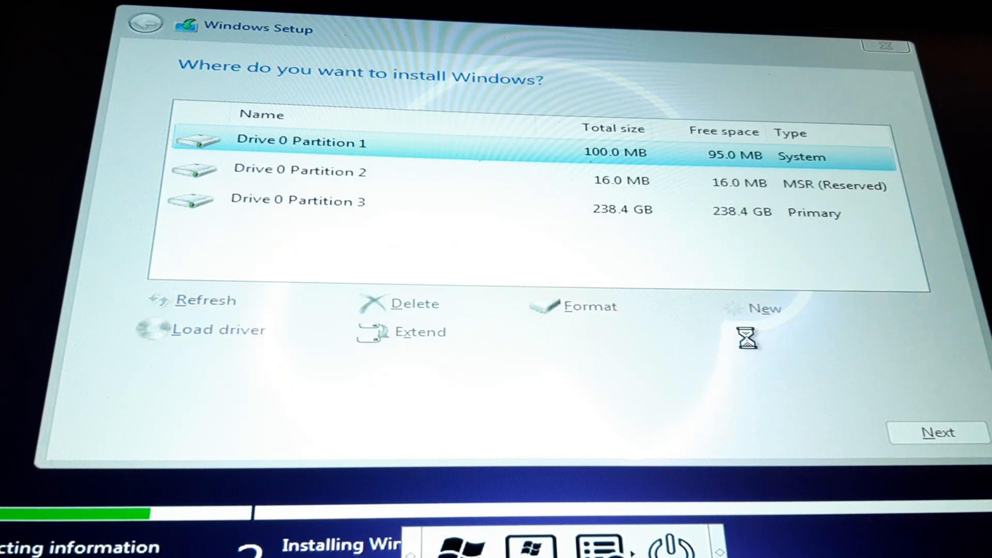
pyautogui.click(300, 171)
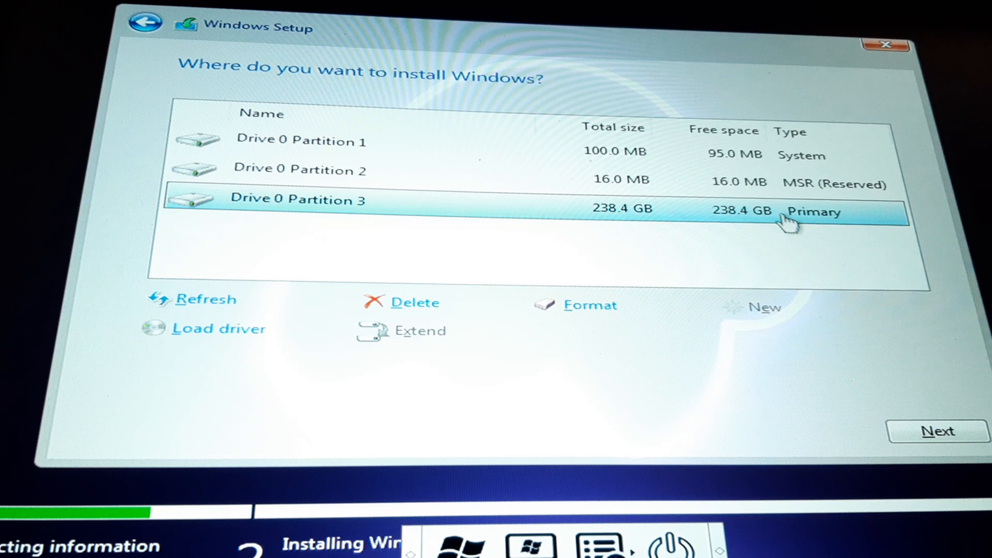
pyautogui.moveTo(708, 228)
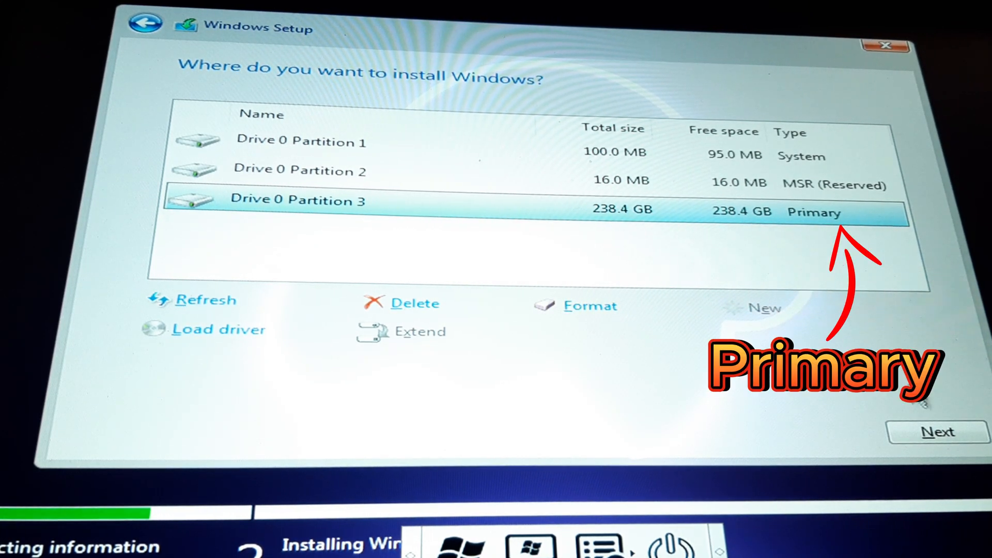
pyautogui.click(938, 432)
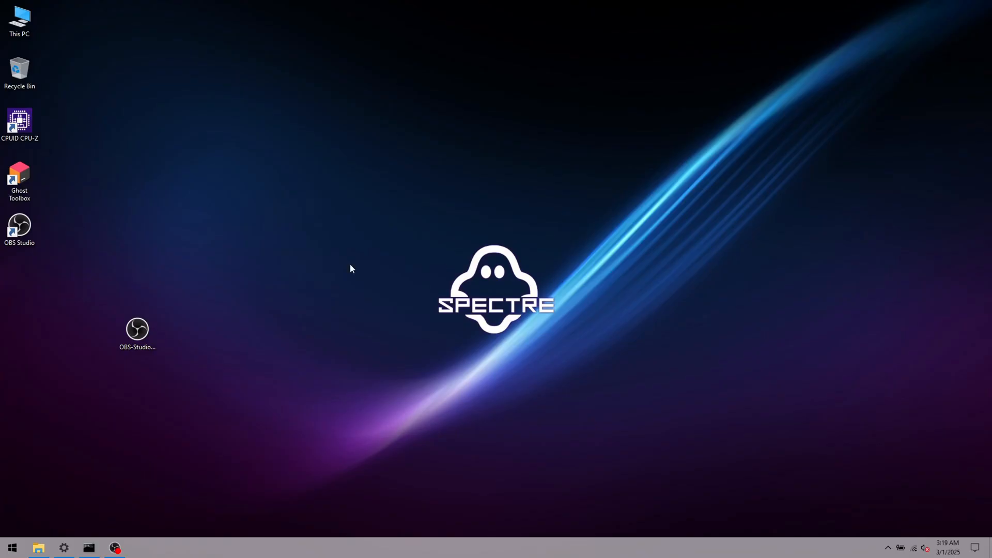
# Step: Place the Ghost Toolbox shortcut on the desktop and launch it
pyautogui.moveTo(19, 181); pyautogui.dragTo(215, 129)
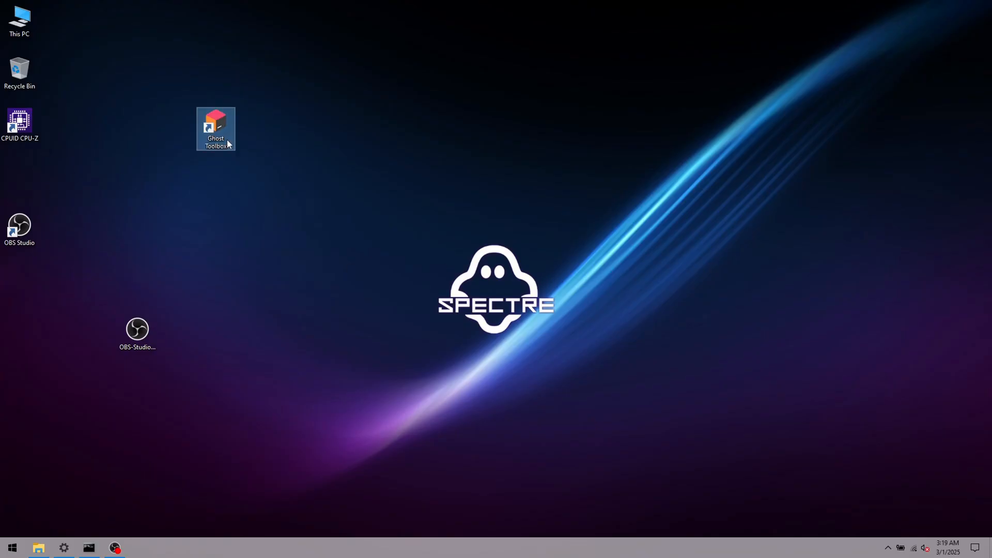
pyautogui.doubleClick(216, 129)
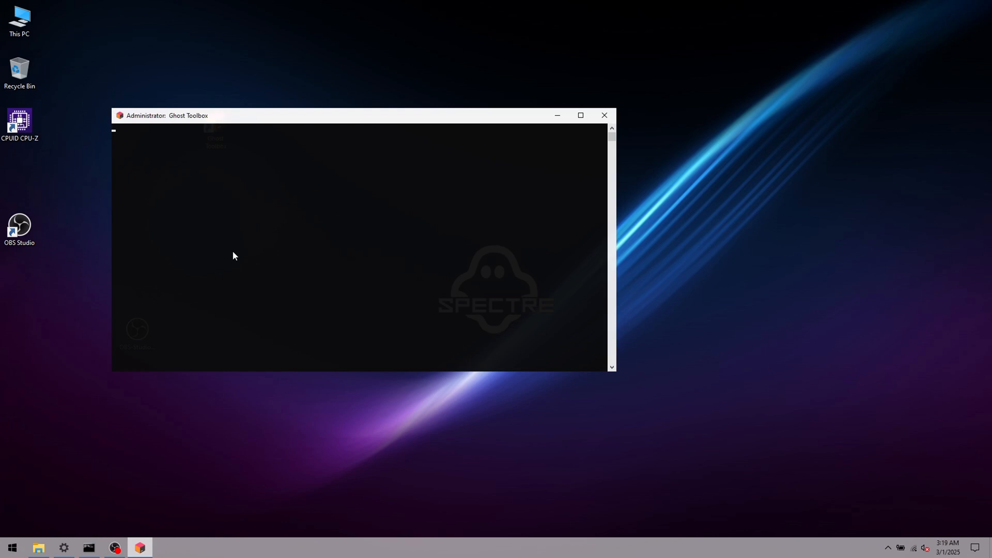